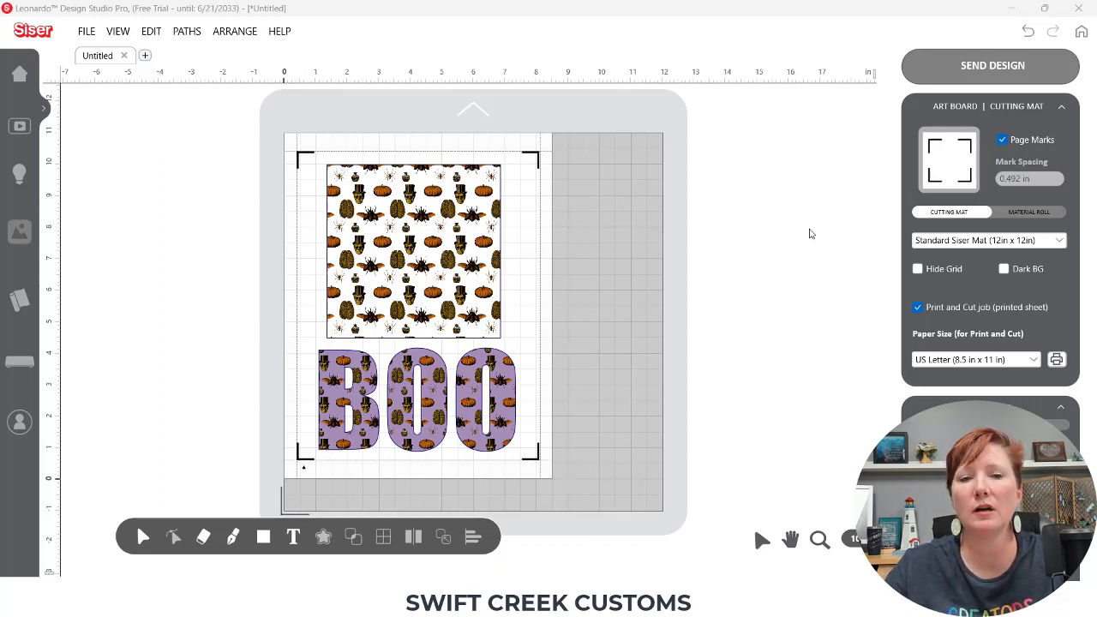
{"action": "mouse_move", "coordinate": [161, 132]}
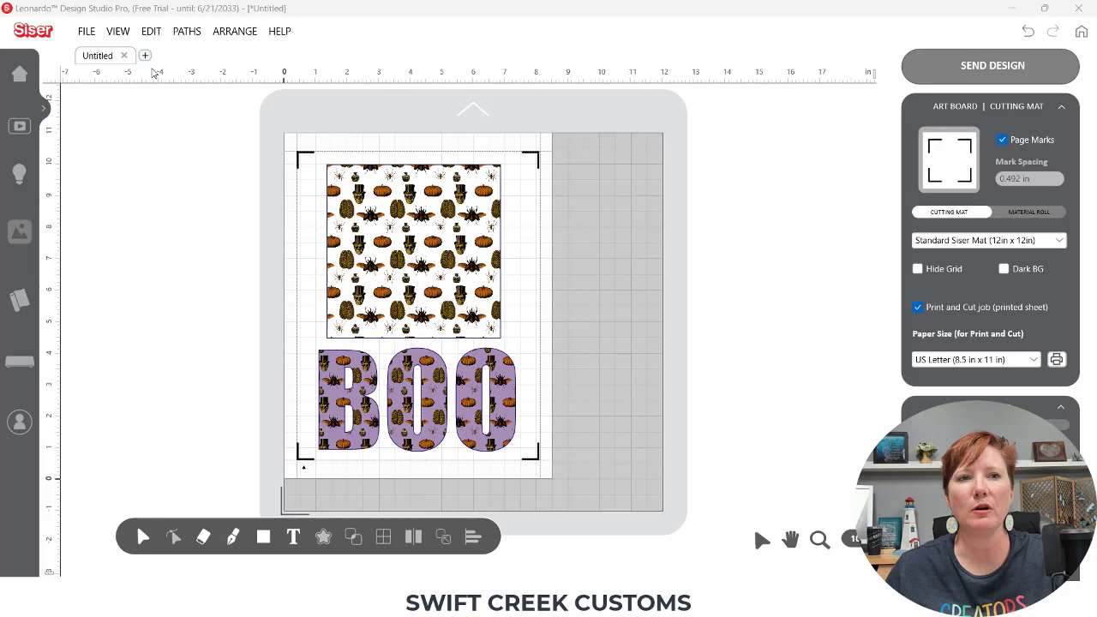
Step: Start a new Untitled design and draw a plain white square about 5 inches on the mat
{"action": "left_click", "coordinate": [144, 54]}
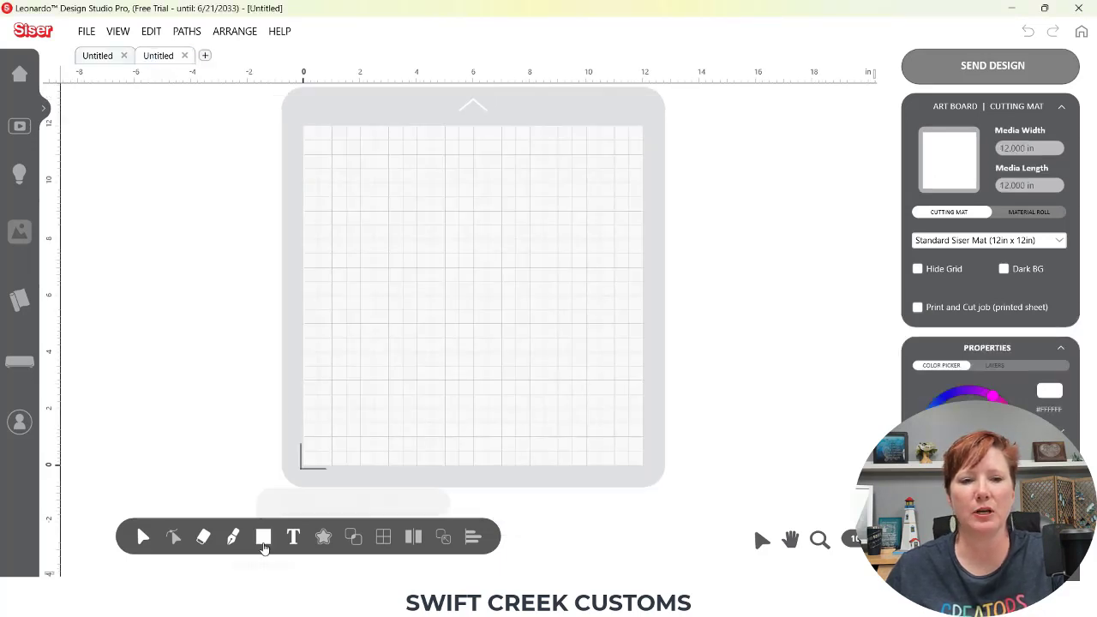
{"action": "left_click", "coordinate": [264, 537]}
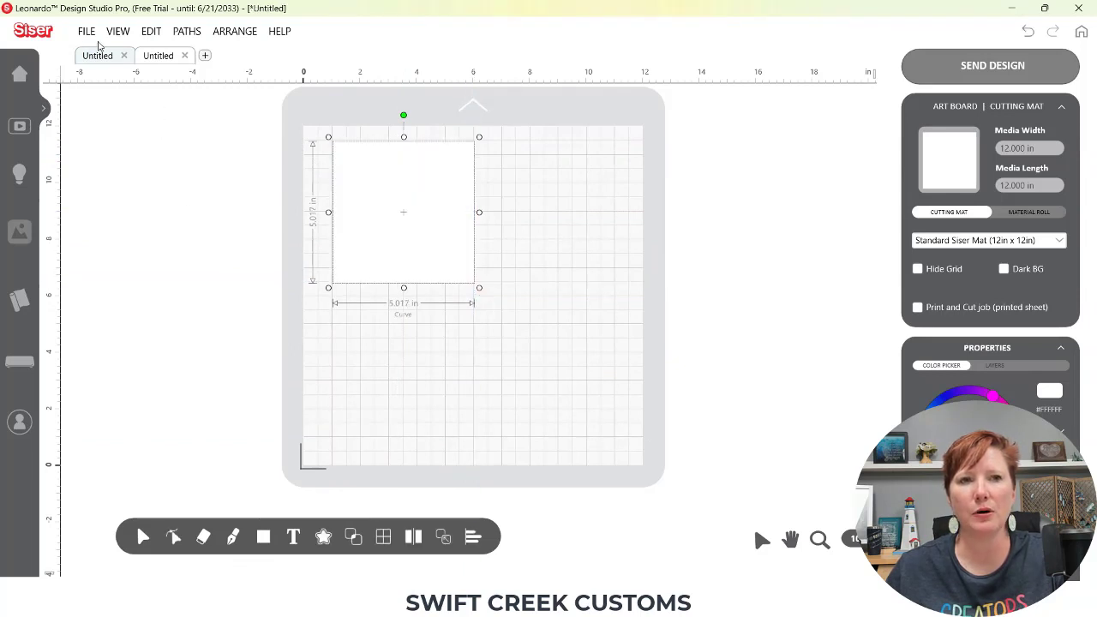
Step: Import the white Halloween pattern JPG as a Background Image via File > Import
{"action": "left_click", "coordinate": [86, 31]}
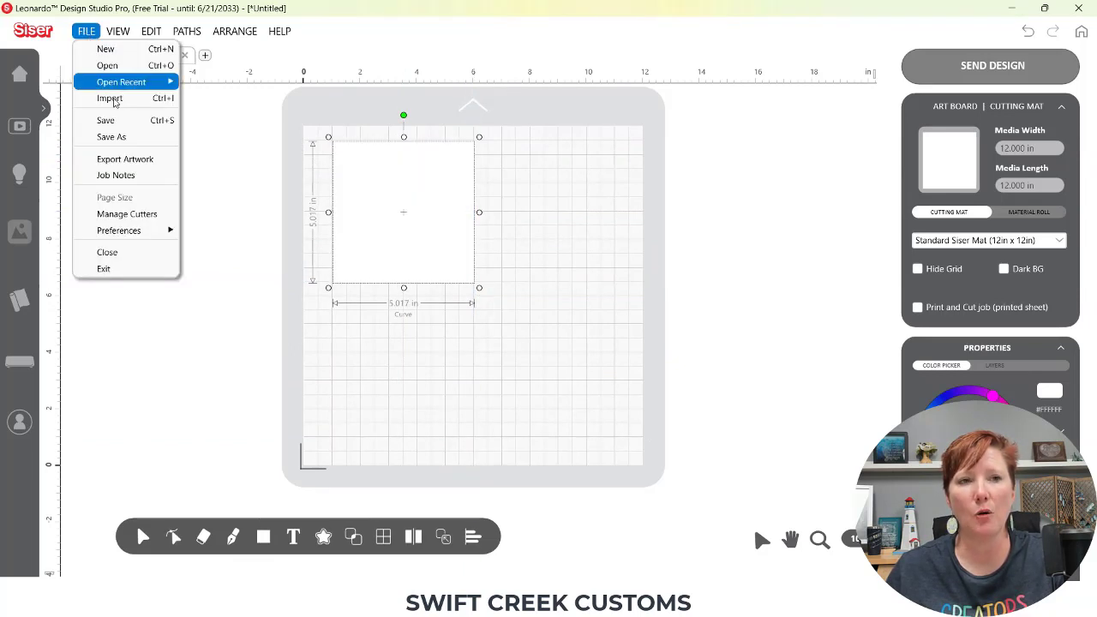
{"action": "left_click", "coordinate": [110, 97]}
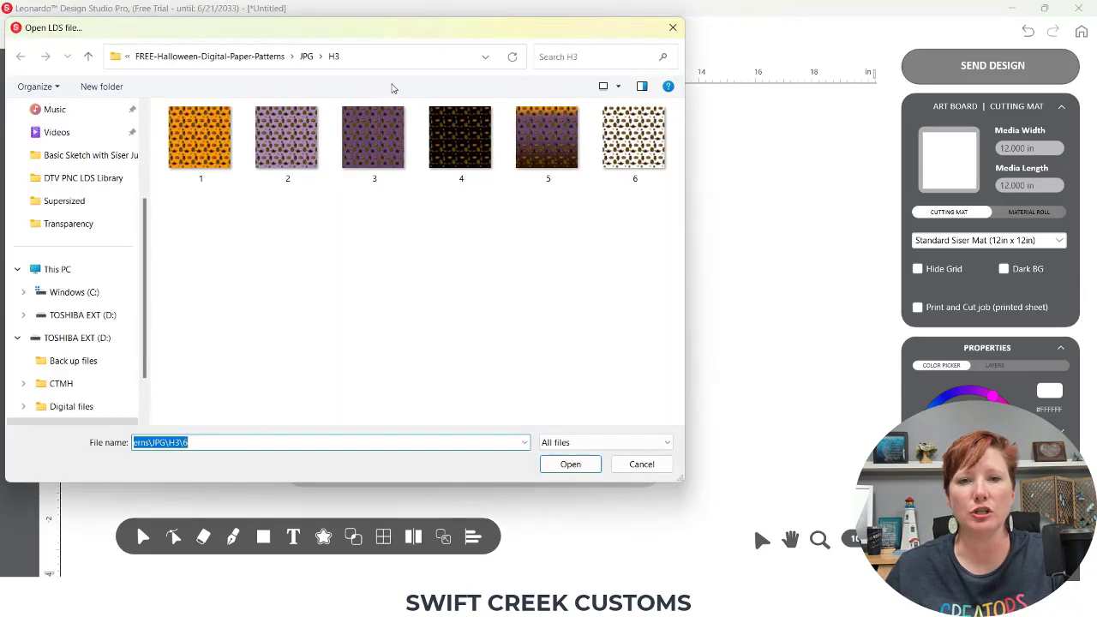
{"action": "mouse_move", "coordinate": [634, 137]}
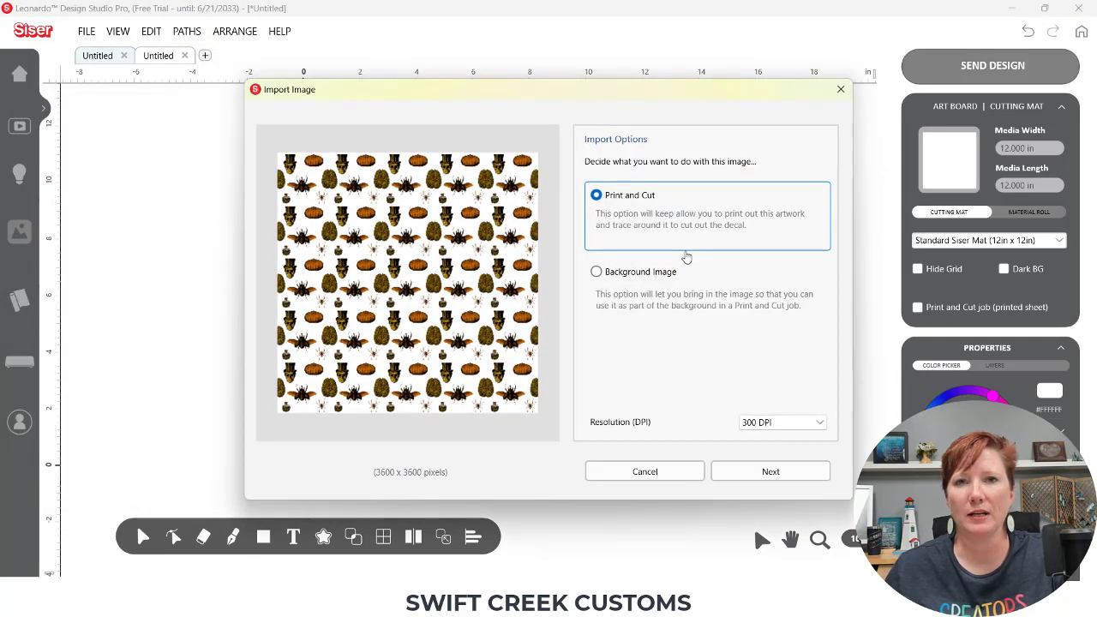
{"action": "mouse_move", "coordinate": [685, 257]}
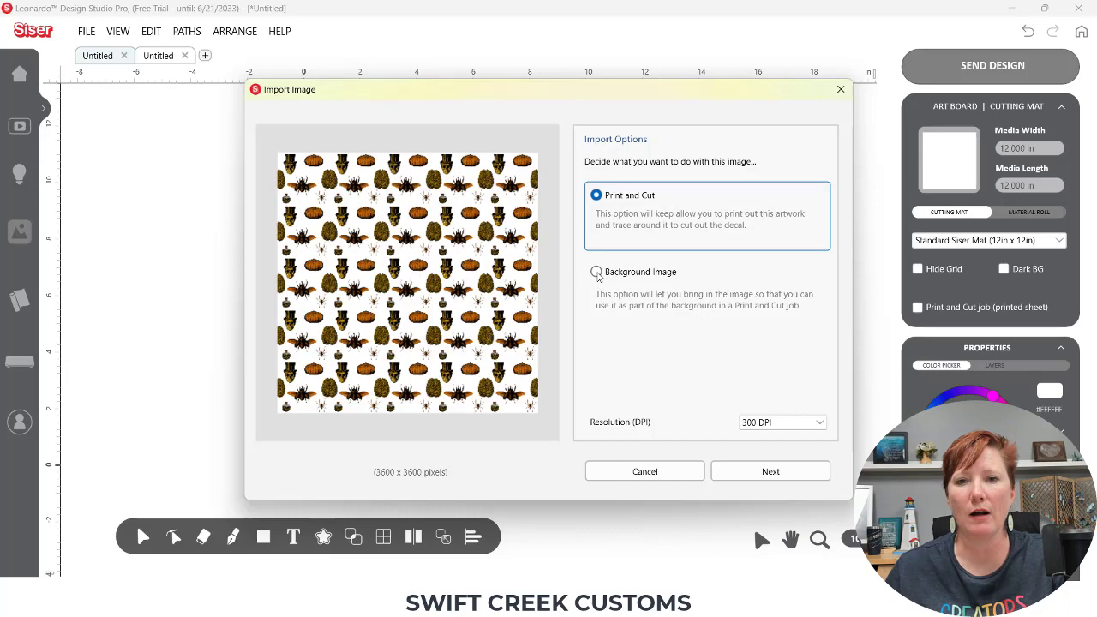
{"action": "left_click", "coordinate": [596, 271]}
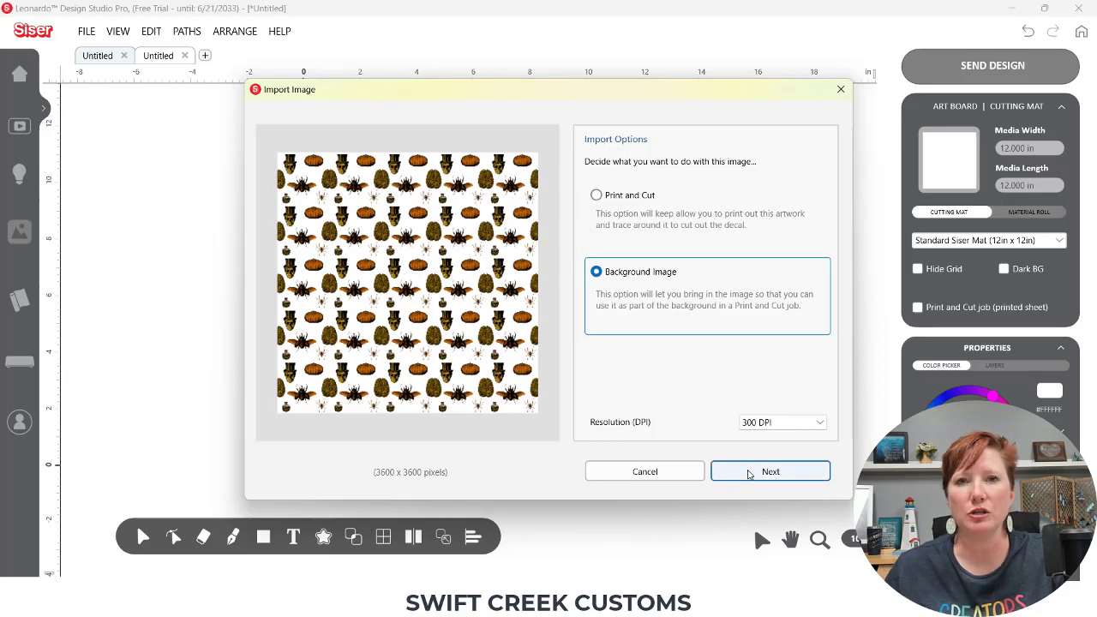
{"action": "left_click", "coordinate": [769, 471]}
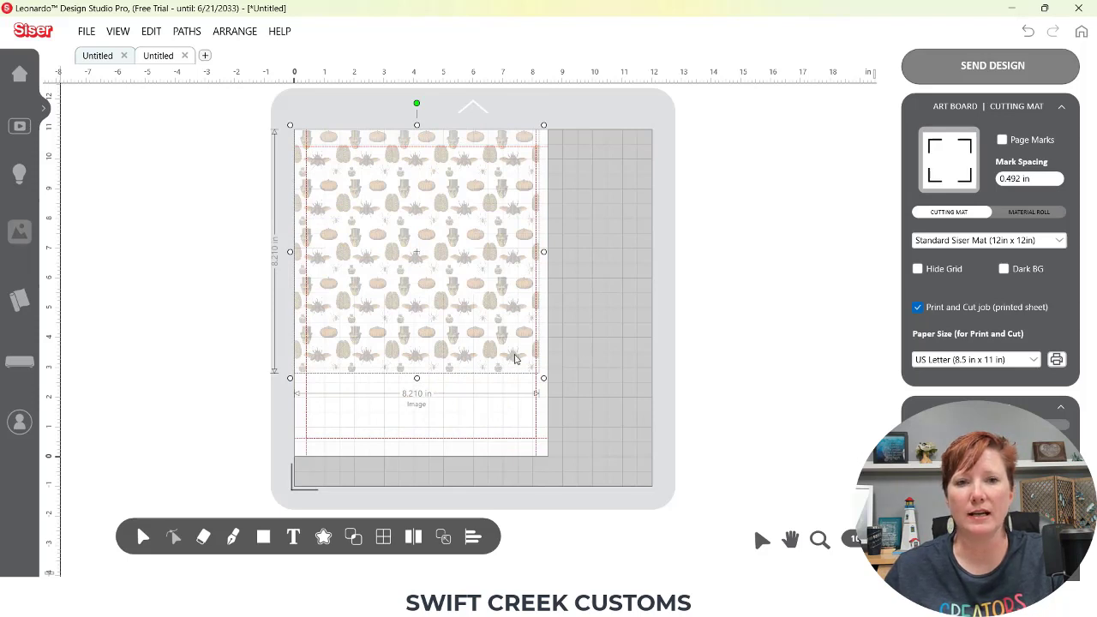
{"action": "mouse_move", "coordinate": [478, 346]}
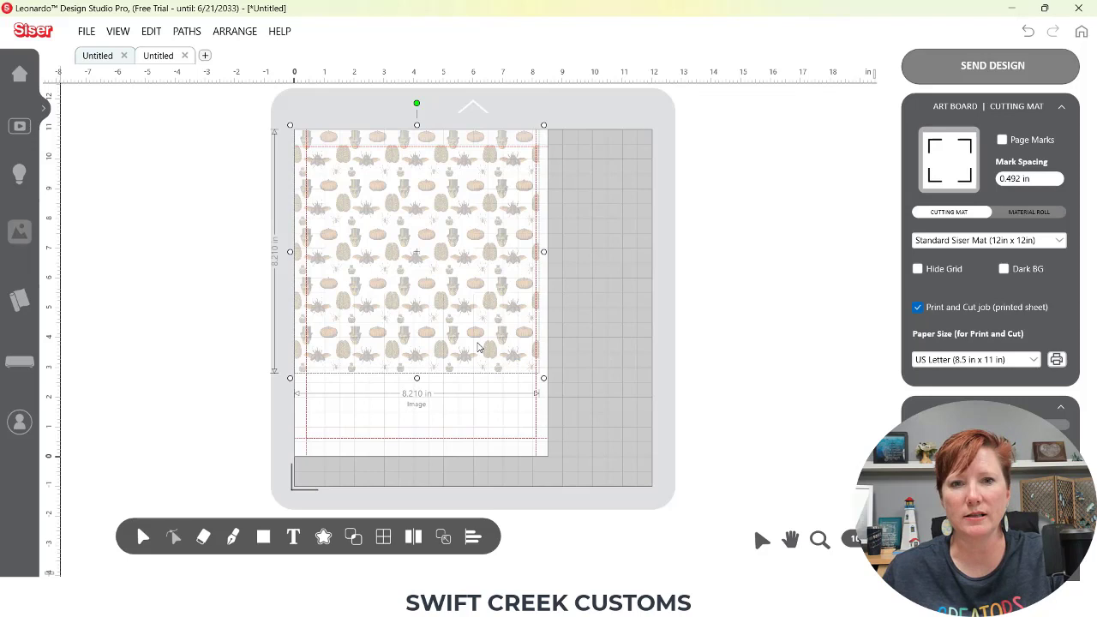
{"action": "mouse_move", "coordinate": [525, 288]}
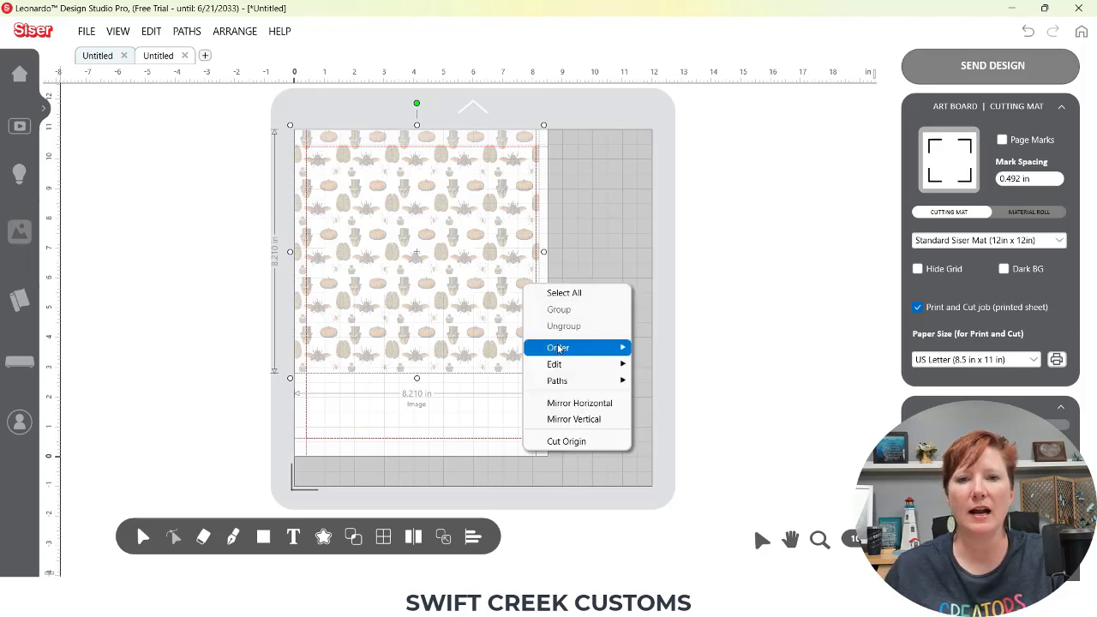
{"action": "mouse_move", "coordinate": [559, 346]}
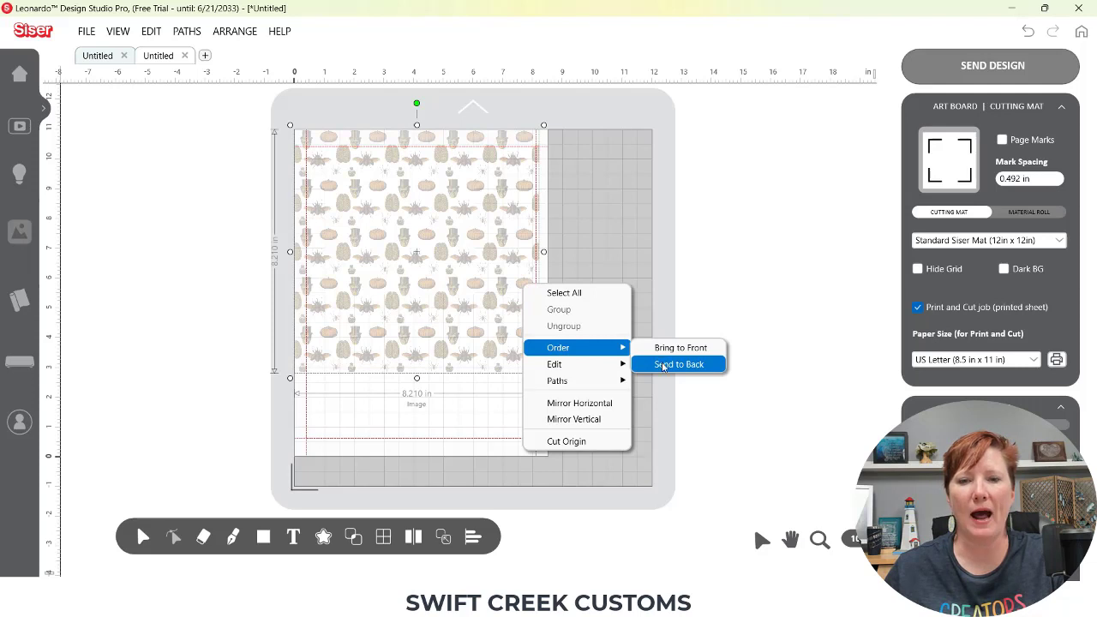
Step: Send the pattern image to the back and marquee-select it together with the square
{"action": "left_click", "coordinate": [677, 363]}
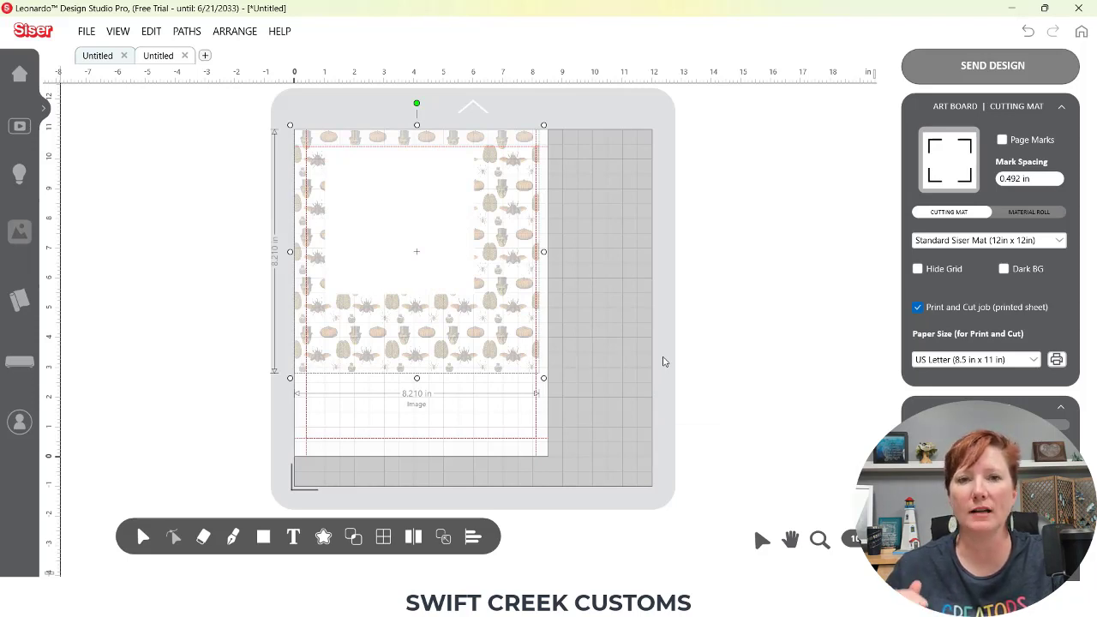
{"action": "left_click_drag", "start_coordinate": [302, 147], "coordinate": [473, 295]}
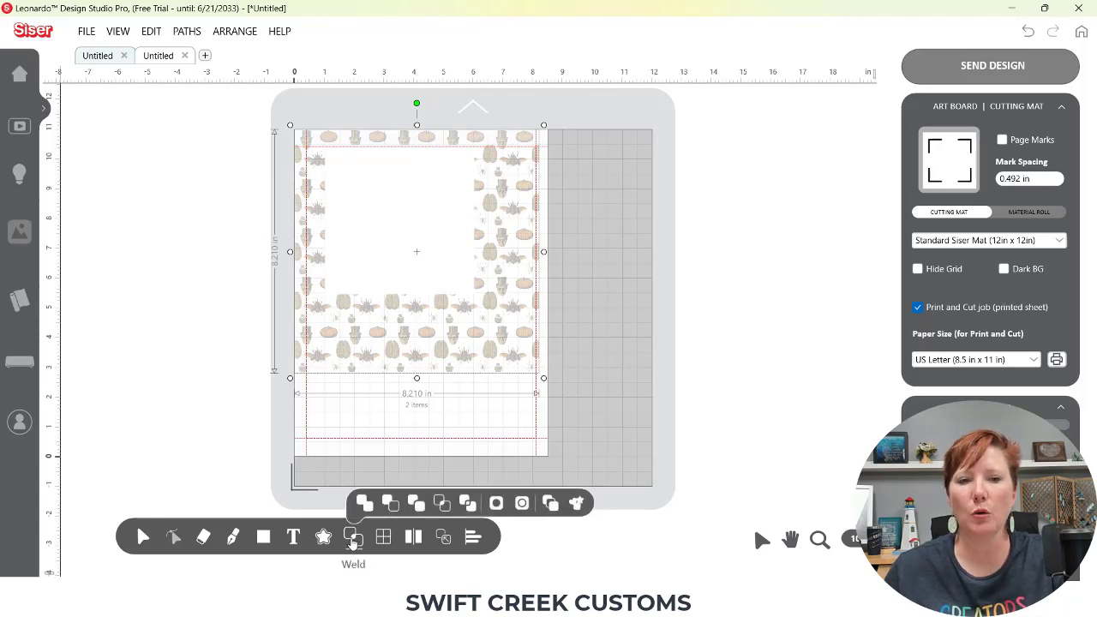
{"action": "mouse_move", "coordinate": [442, 504]}
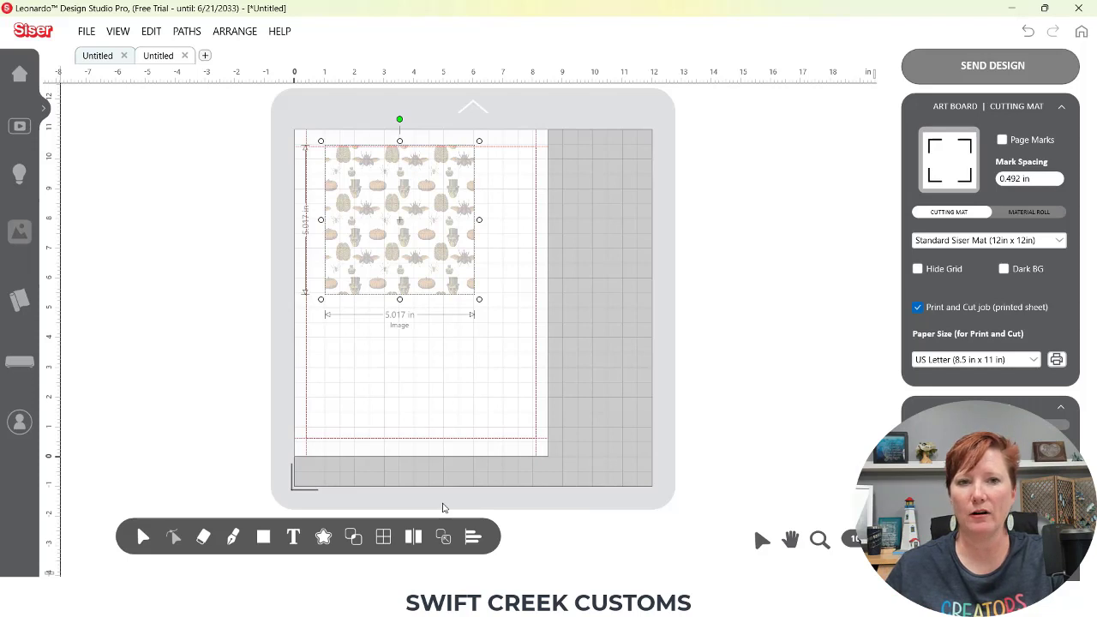
{"action": "mouse_move", "coordinate": [366, 513]}
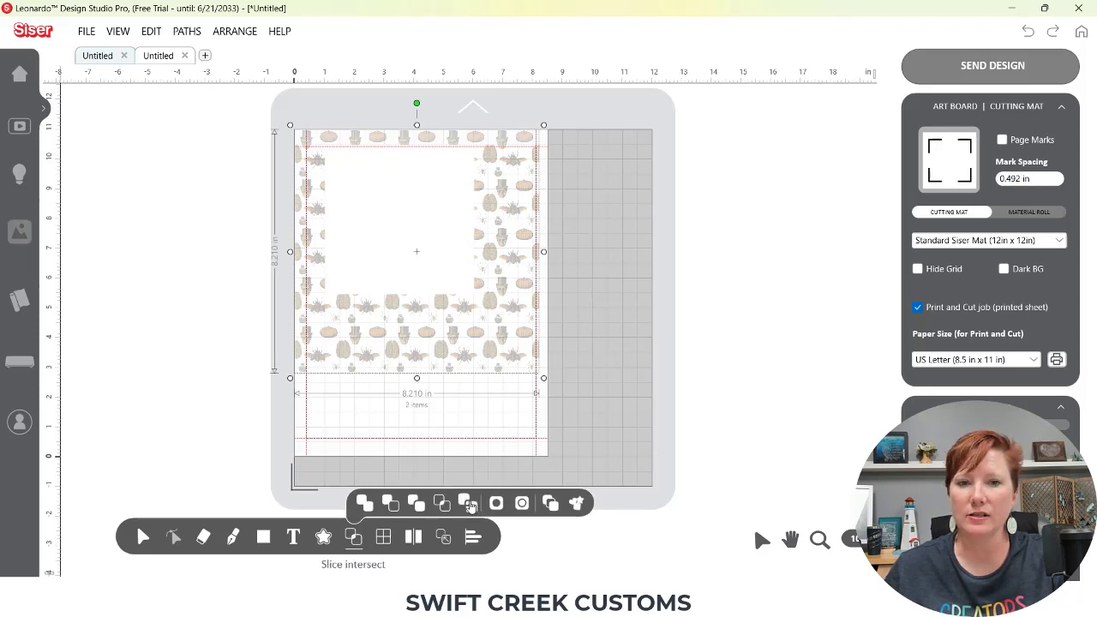
Step: Intersect the square and image so only the pattern inside the square remains
{"action": "left_click", "coordinate": [469, 504]}
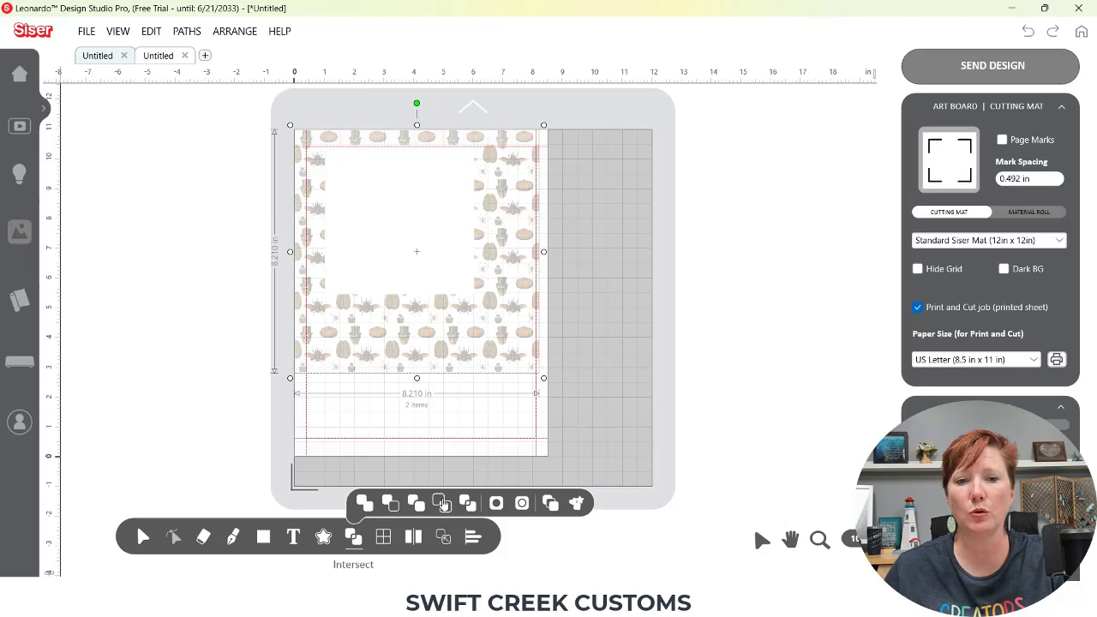
{"action": "left_click", "coordinate": [439, 504]}
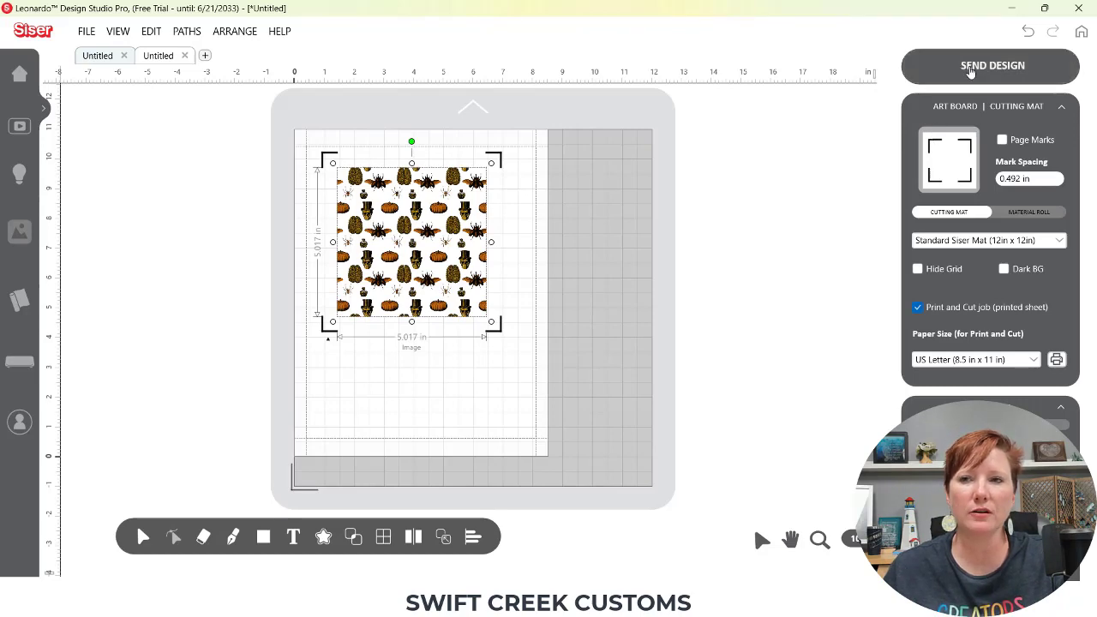
{"action": "mouse_move", "coordinate": [620, 242]}
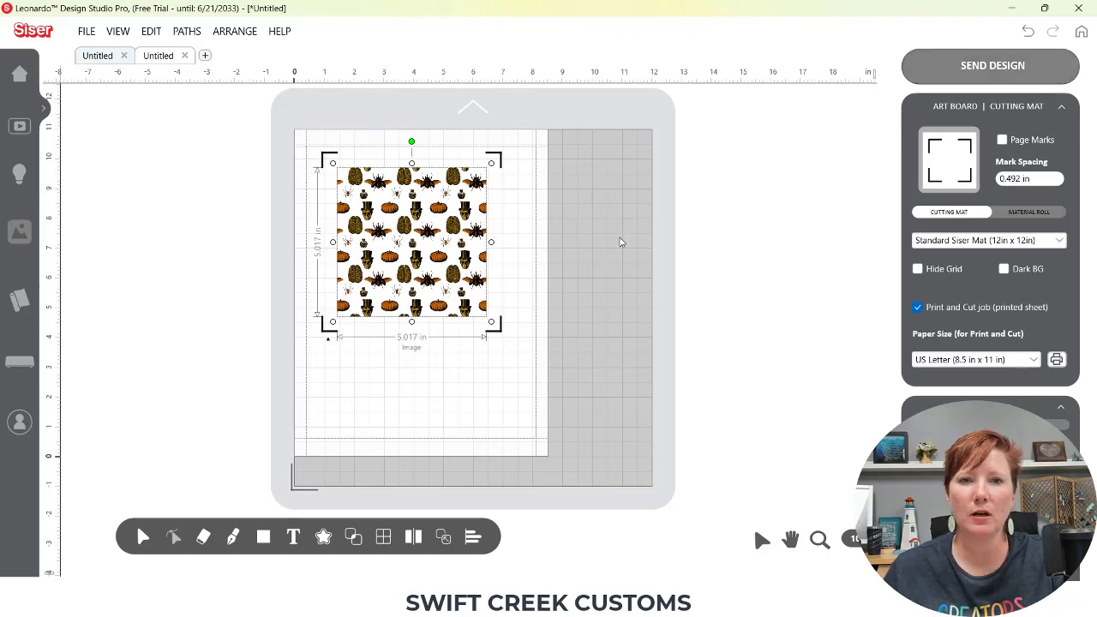
{"action": "left_click", "coordinate": [991, 65]}
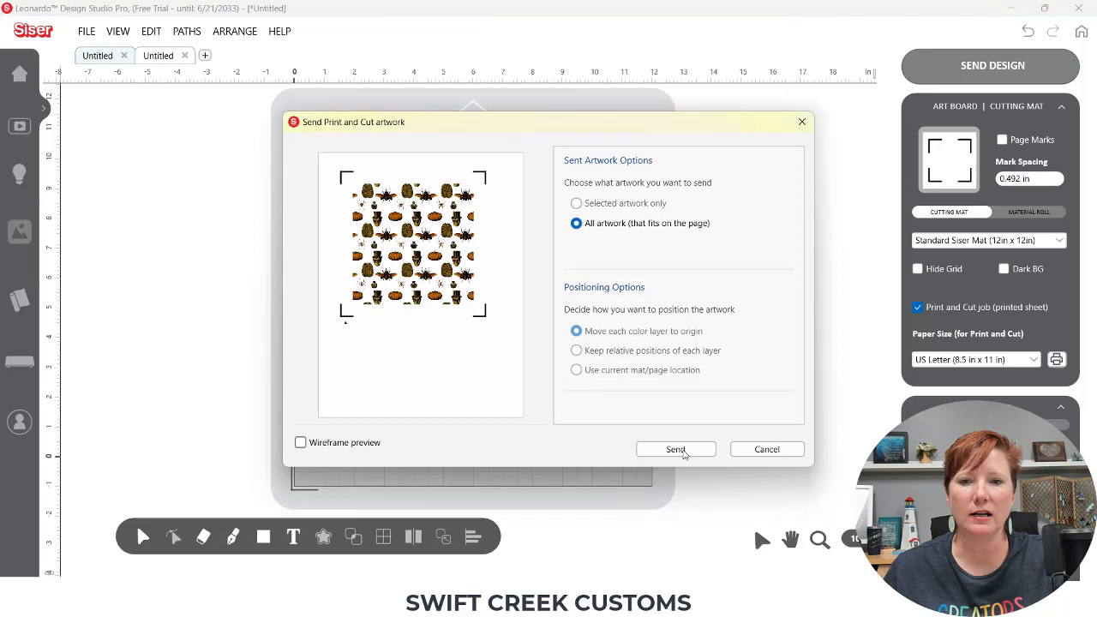
{"action": "left_click", "coordinate": [675, 449]}
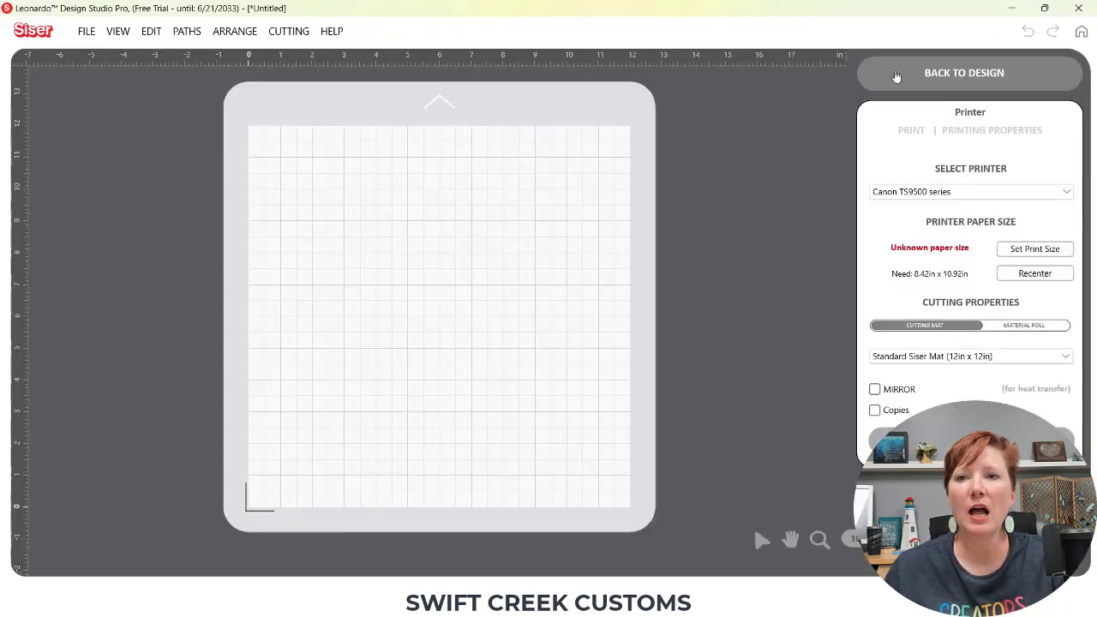
{"action": "left_click", "coordinate": [963, 72]}
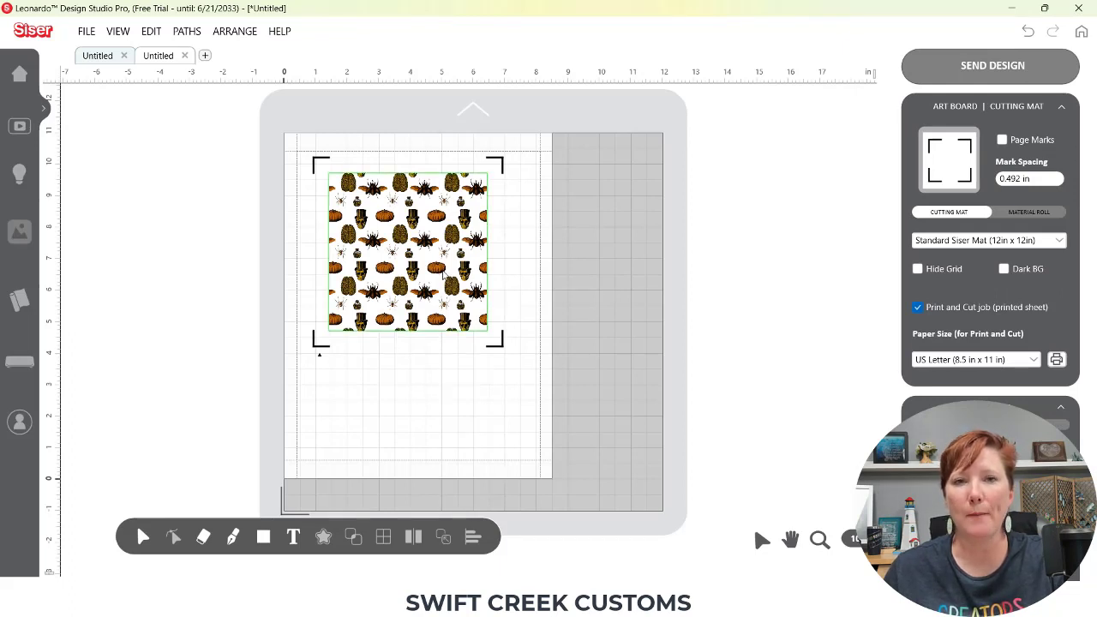
Step: Apply a Print and Cut Logo contour to the selected patterned square via Build Contours
{"action": "left_click", "coordinate": [407, 252]}
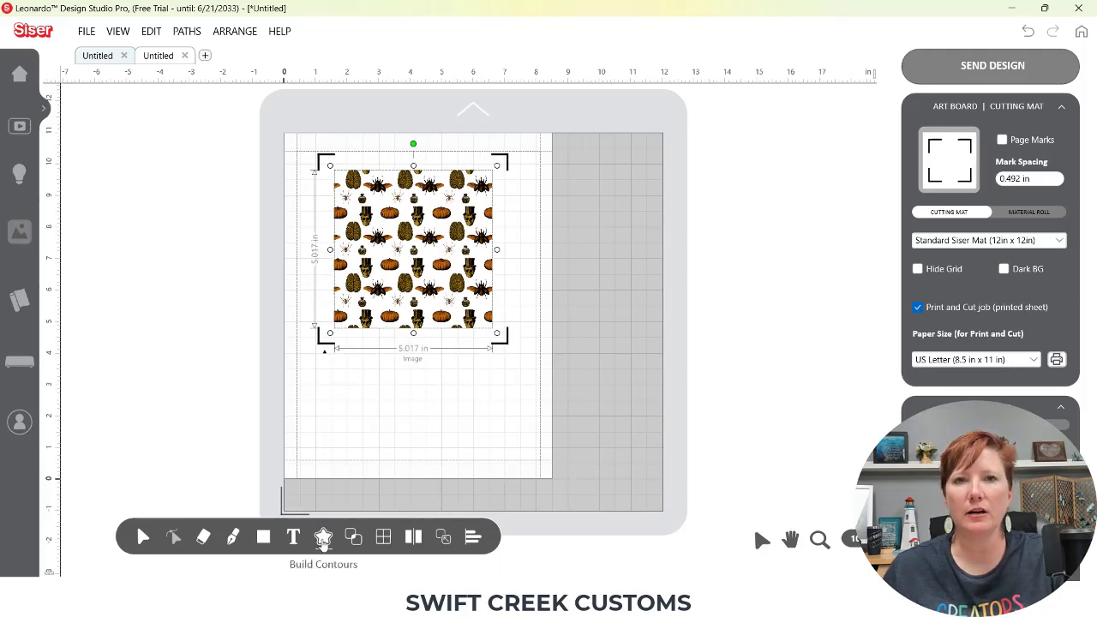
{"action": "left_click", "coordinate": [322, 538]}
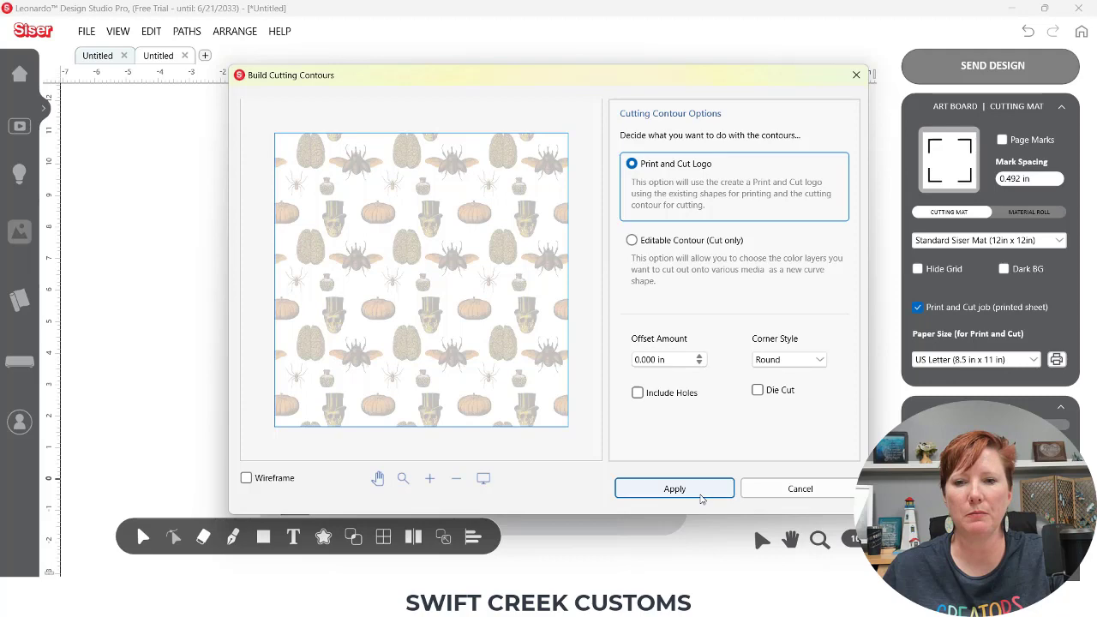
{"action": "left_click", "coordinate": [675, 488]}
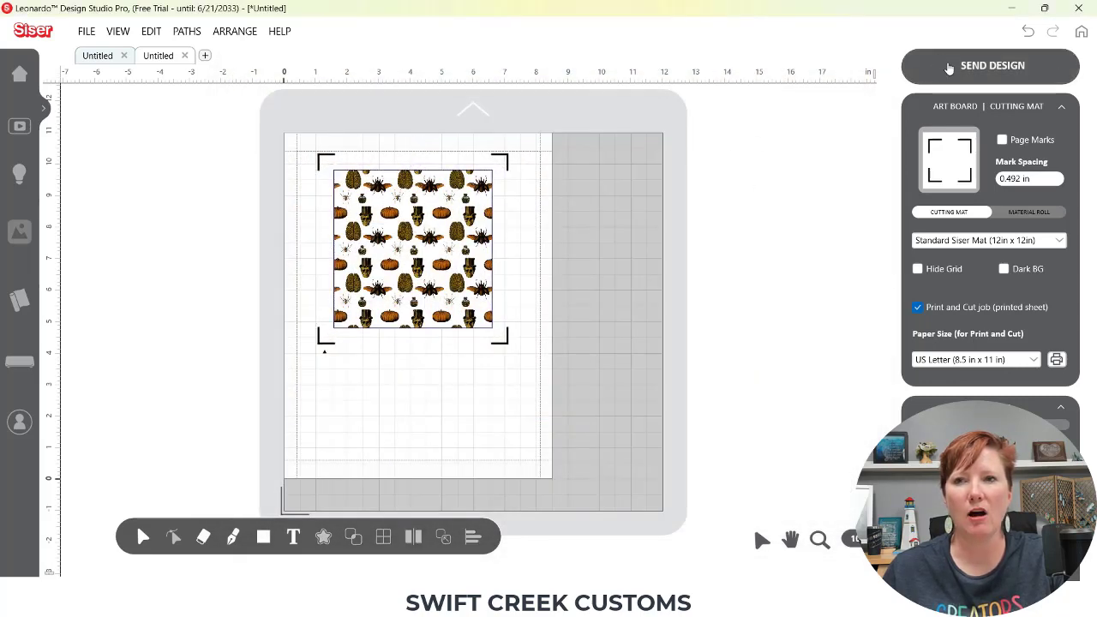
Step: Send all artwork to the print-and-cut stage, then return to the mat
{"action": "left_click", "coordinate": [991, 66]}
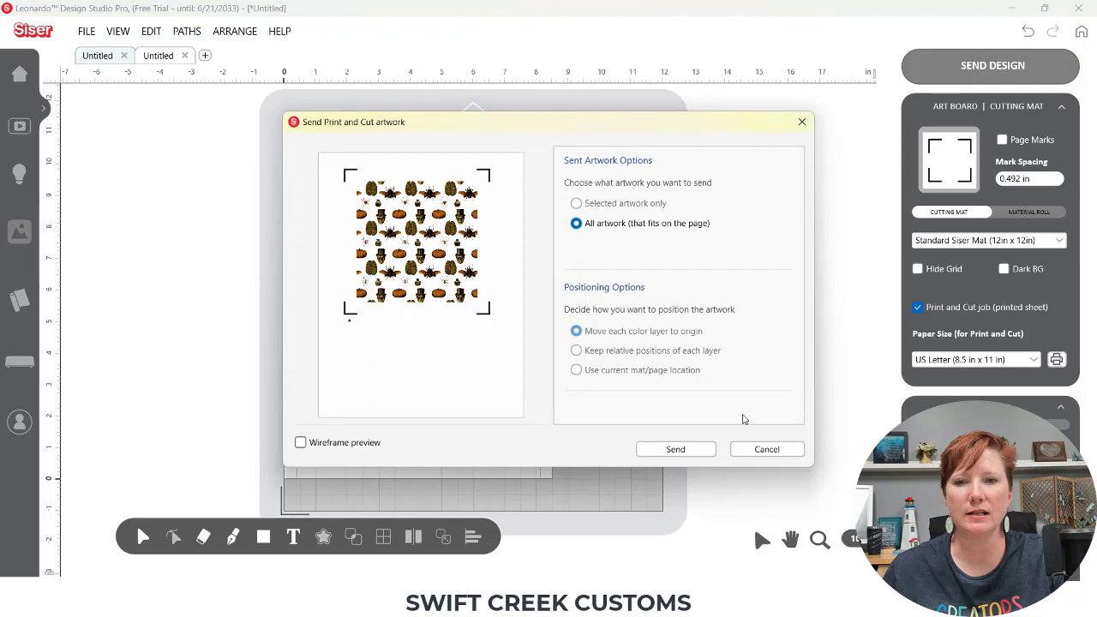
{"action": "left_click", "coordinate": [676, 449]}
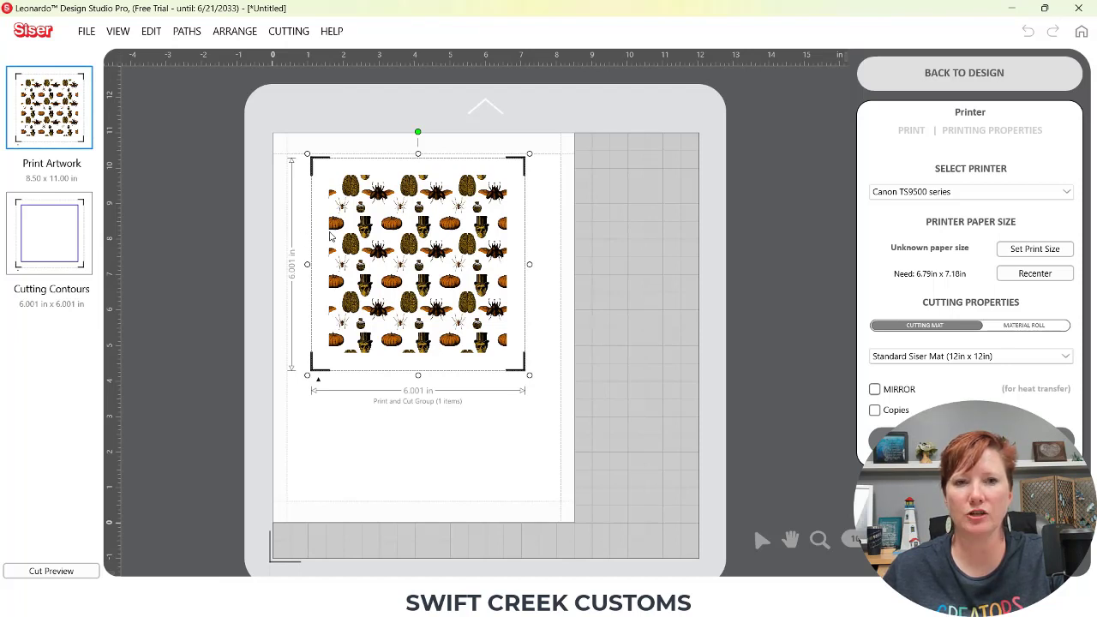
{"action": "left_click", "coordinate": [963, 72]}
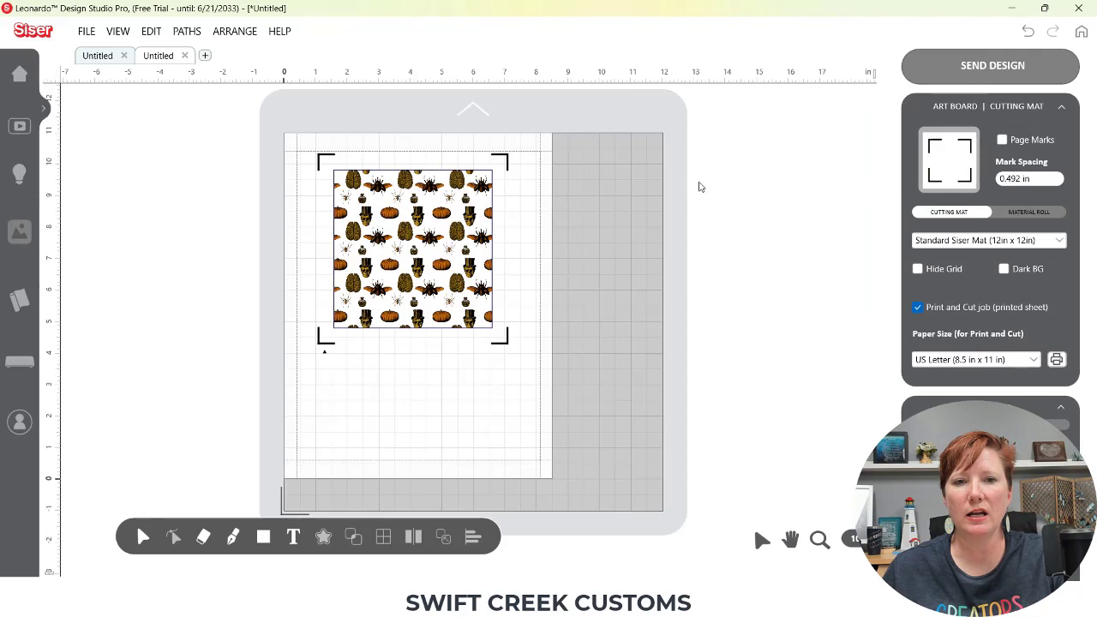
Step: Place the word BOO in the Impact font on the page below the square
{"action": "left_click", "coordinate": [293, 536]}
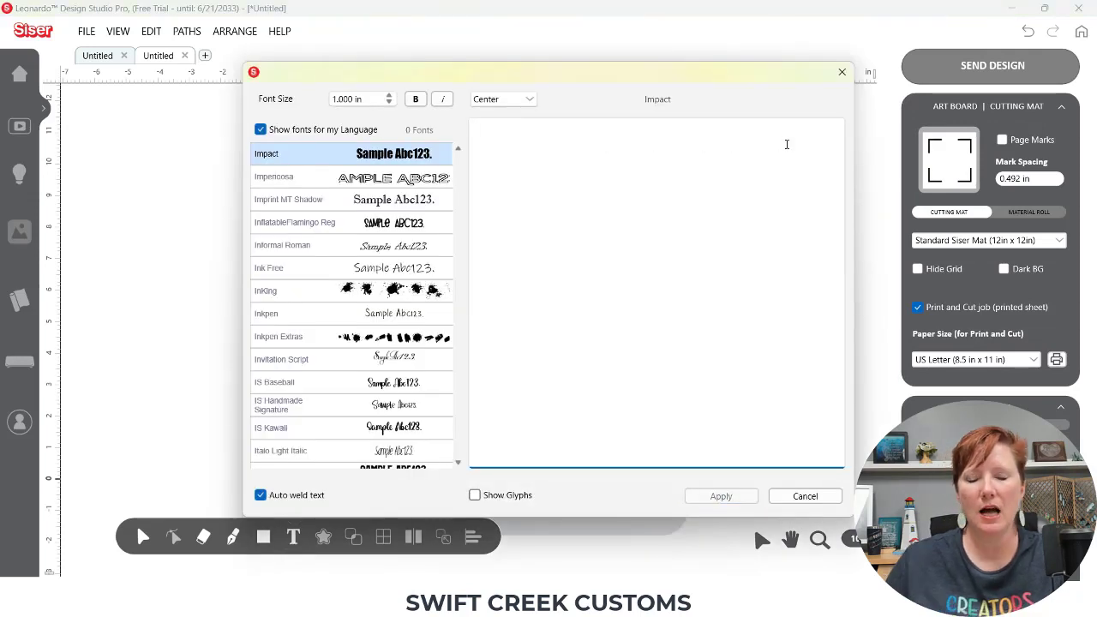
{"action": "type", "text": "BOO"}
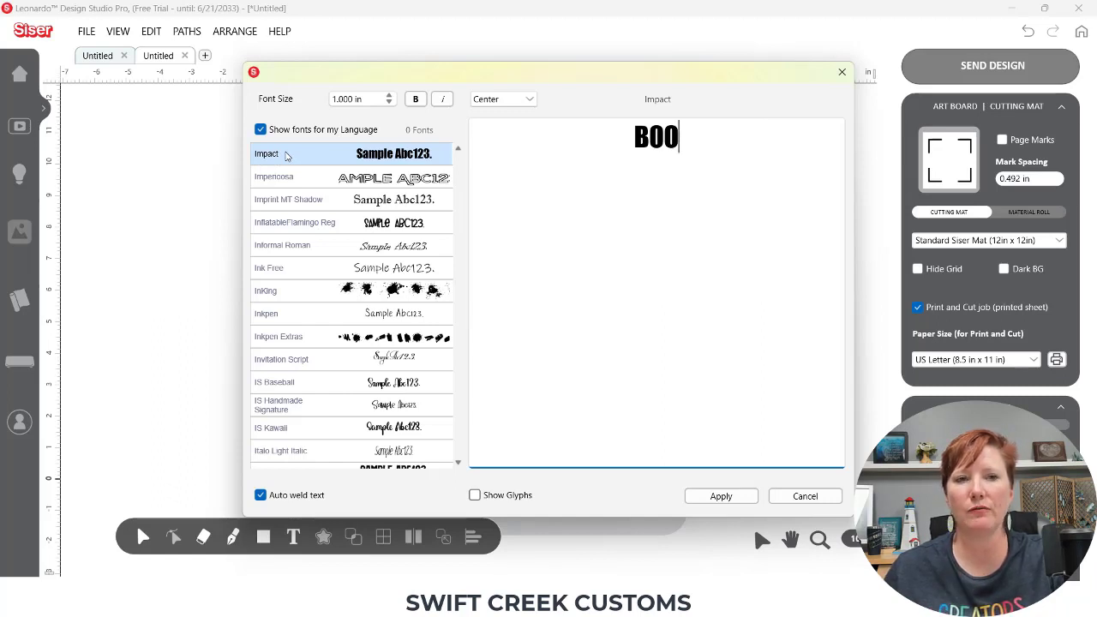
{"action": "left_click", "coordinate": [288, 199]}
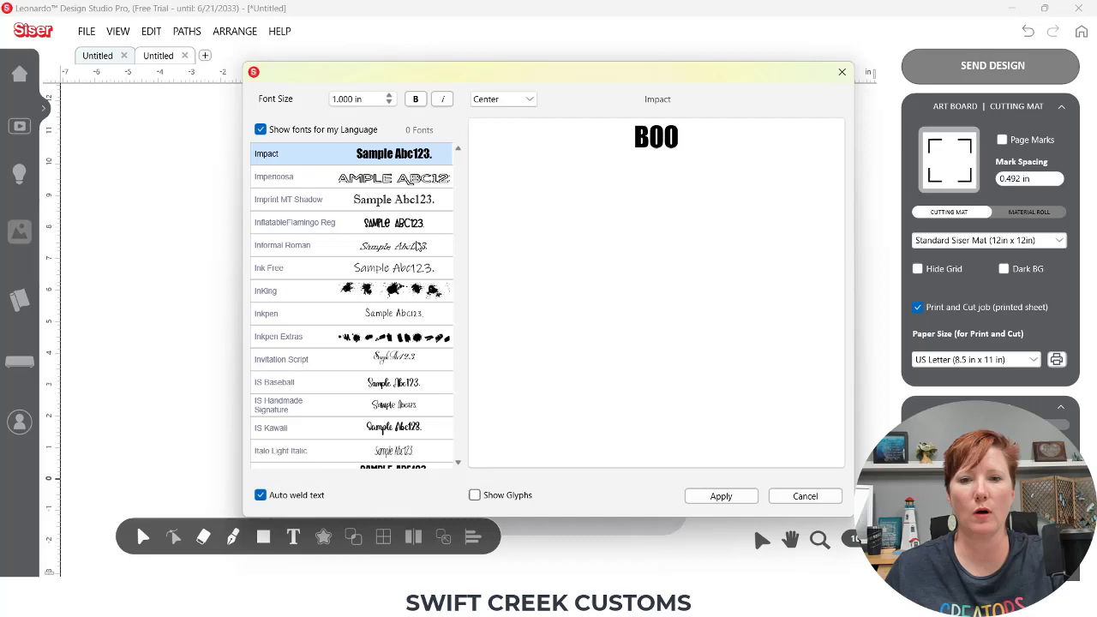
{"action": "left_click", "coordinate": [720, 495]}
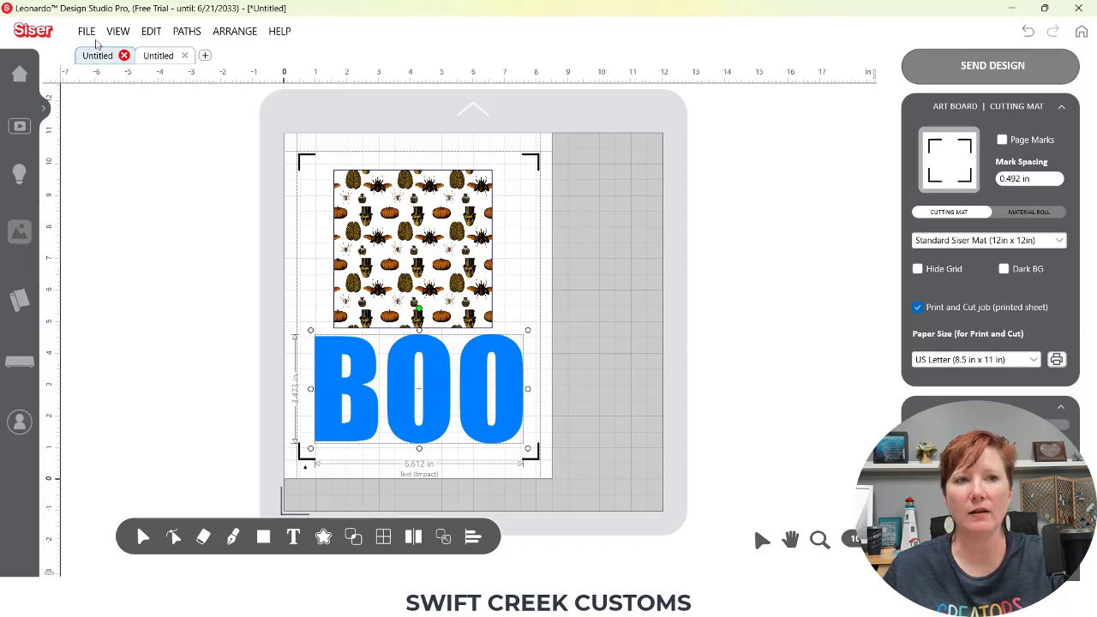
Step: Import the purple Halloween pattern image as a Background Image over BOO
{"action": "left_click", "coordinate": [85, 31]}
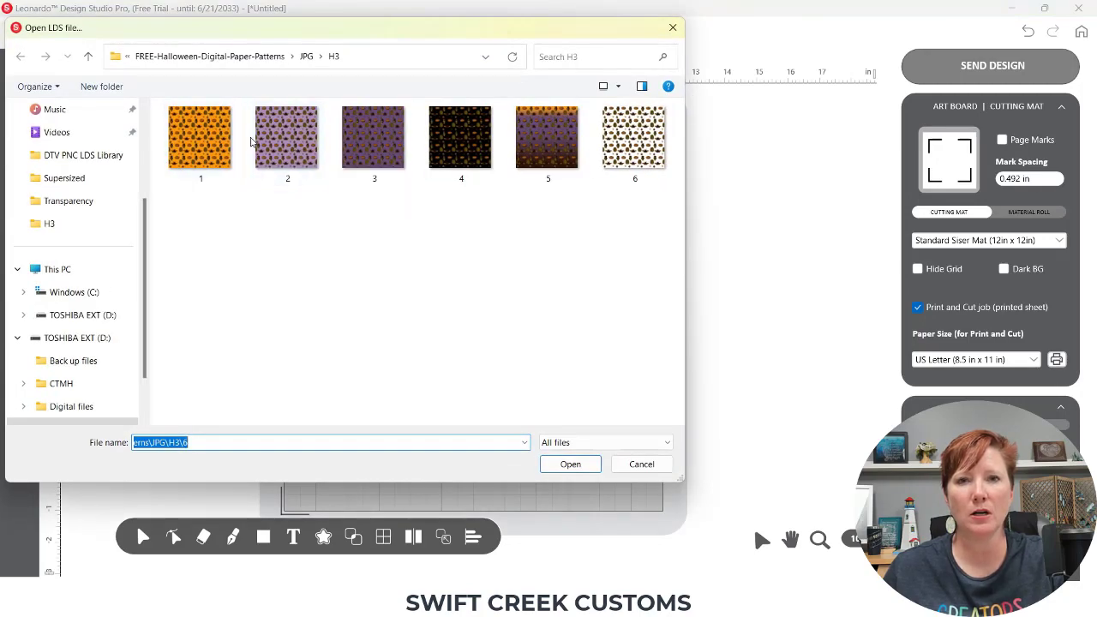
{"action": "left_click", "coordinate": [569, 463]}
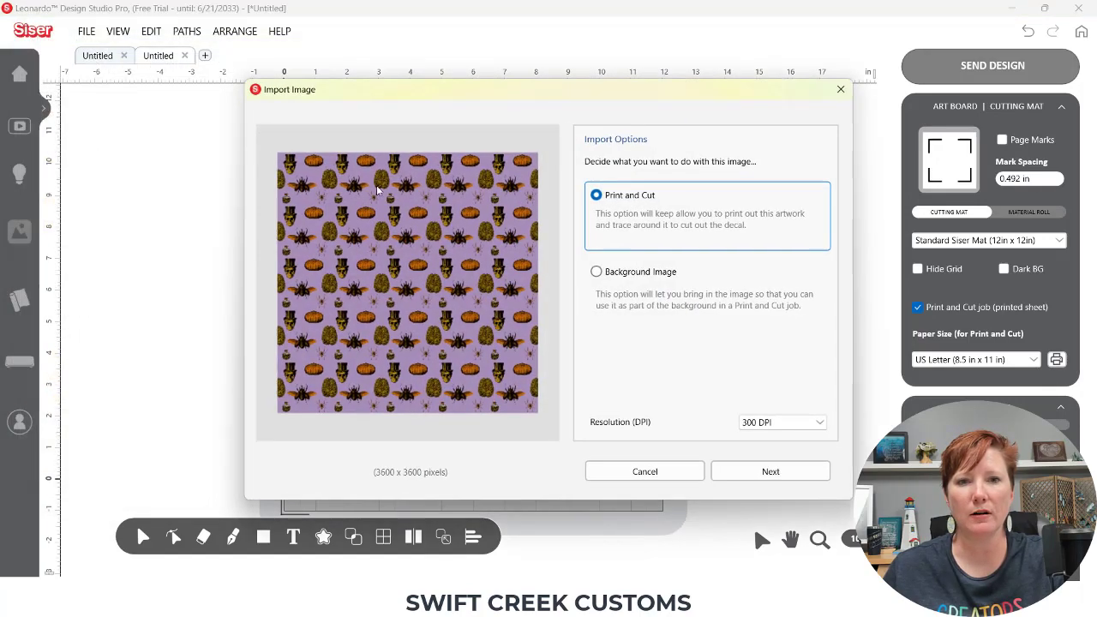
{"action": "mouse_move", "coordinate": [601, 273]}
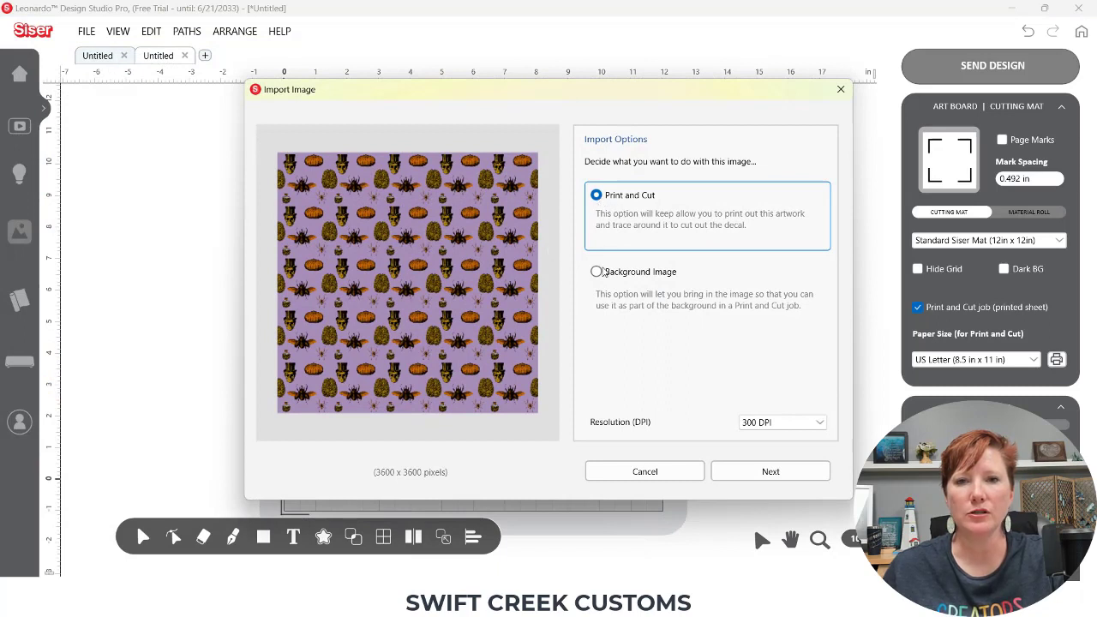
{"action": "left_click", "coordinate": [596, 270]}
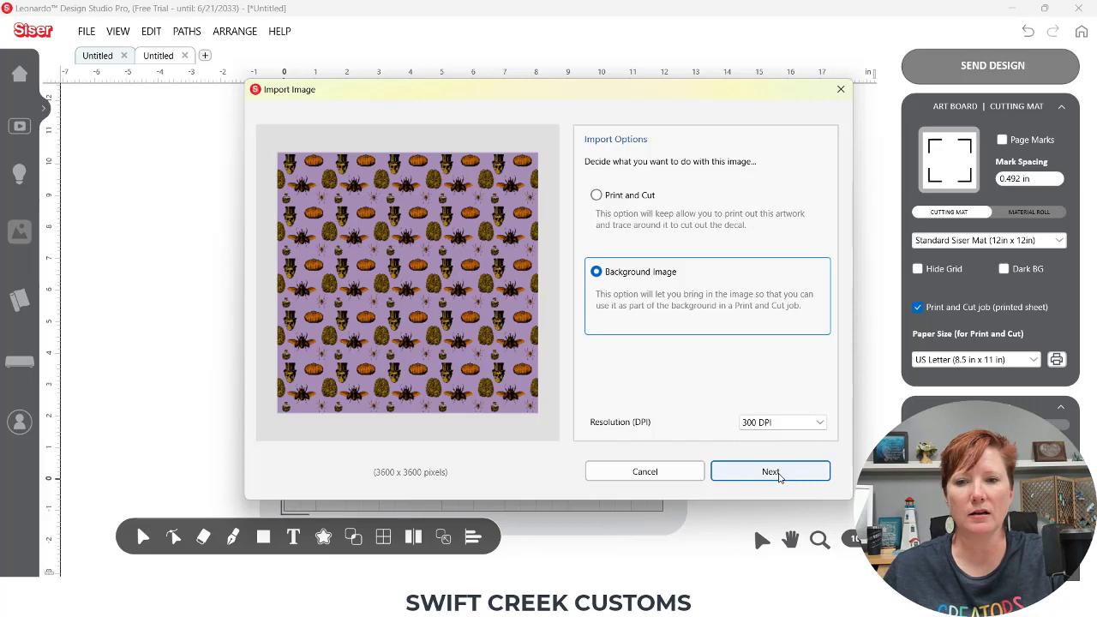
{"action": "left_click", "coordinate": [769, 471]}
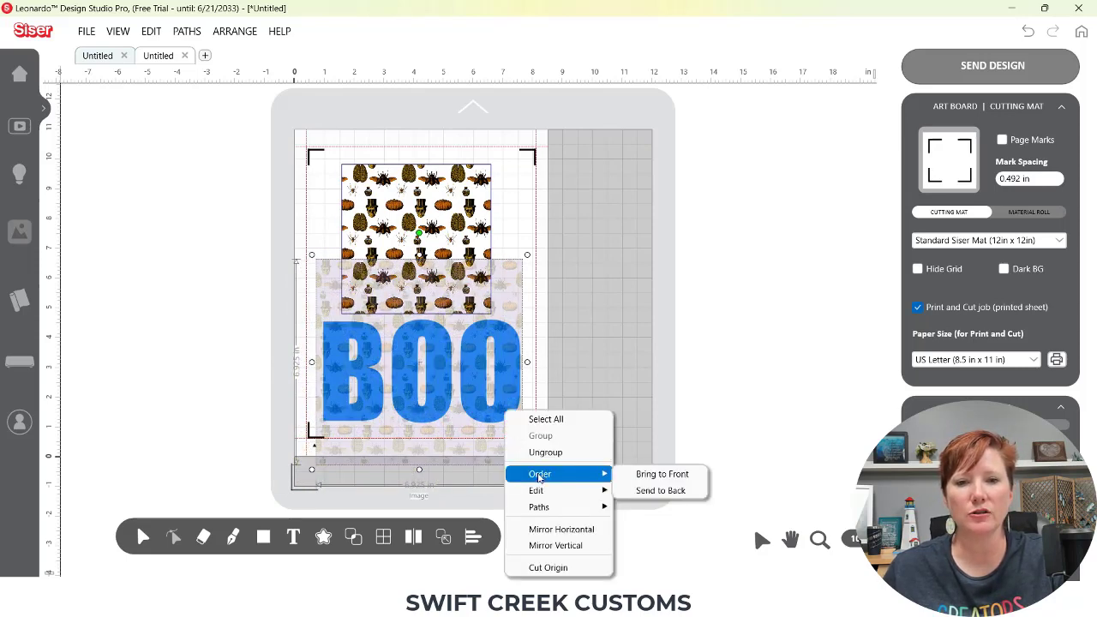
Step: Send the purple pattern behind BOO and intersect so only pattern inside the letters remains
{"action": "left_click", "coordinate": [662, 473]}
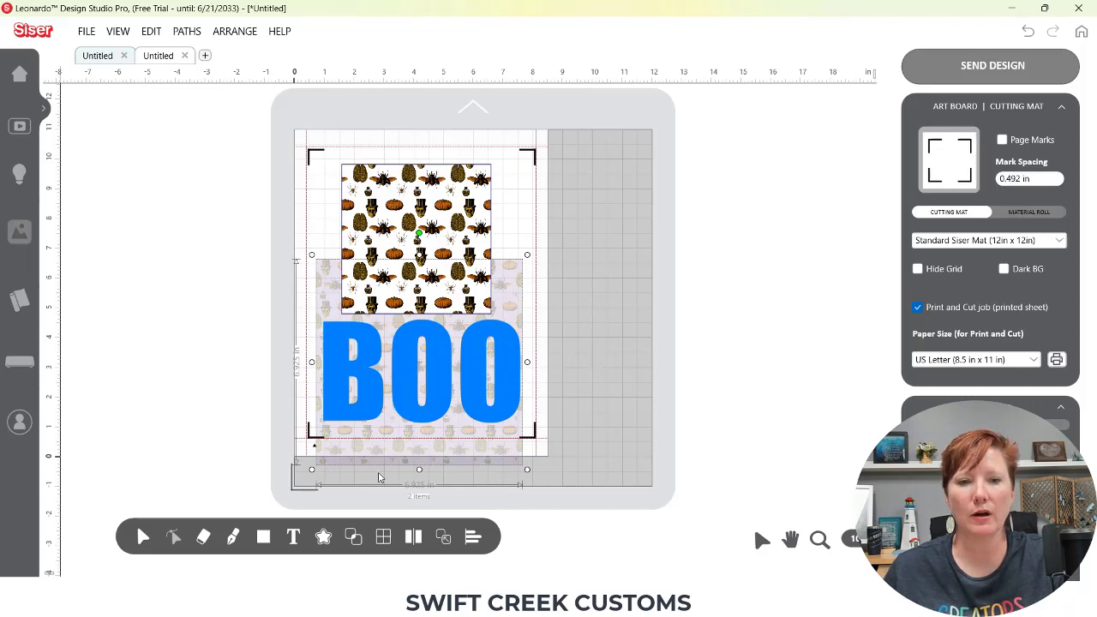
{"action": "left_click", "coordinate": [353, 536]}
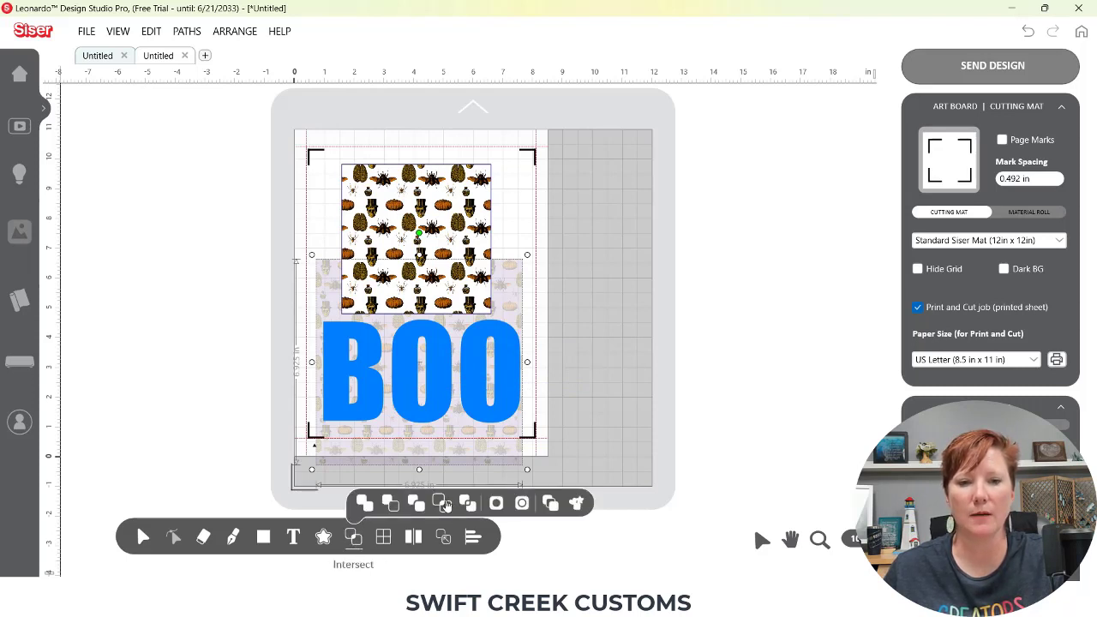
{"action": "left_click", "coordinate": [439, 504]}
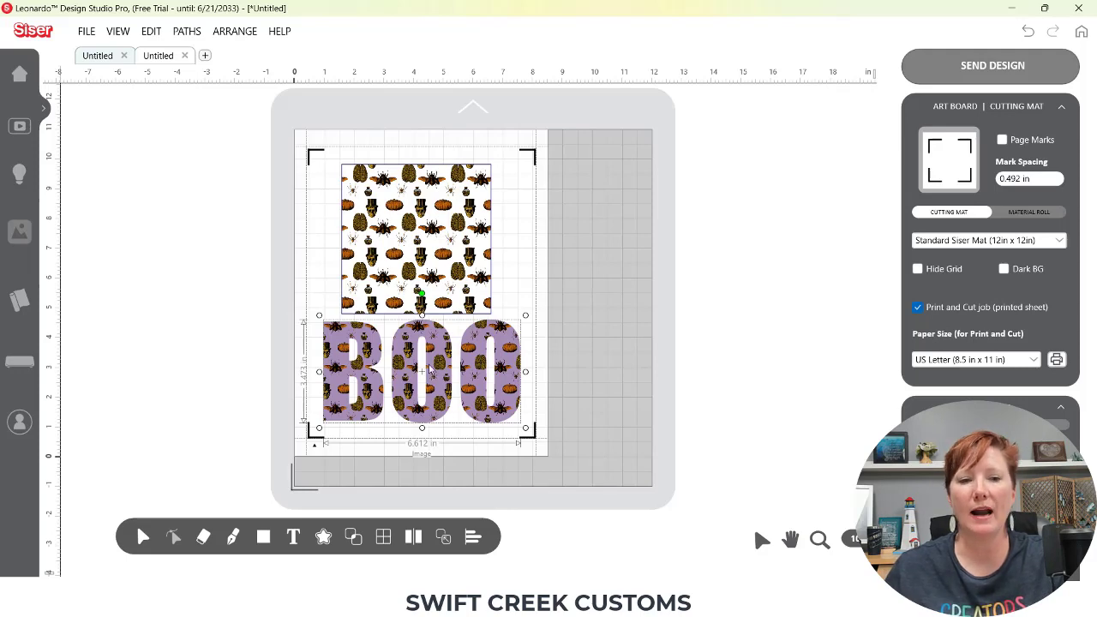
{"action": "mouse_move", "coordinate": [322, 538]}
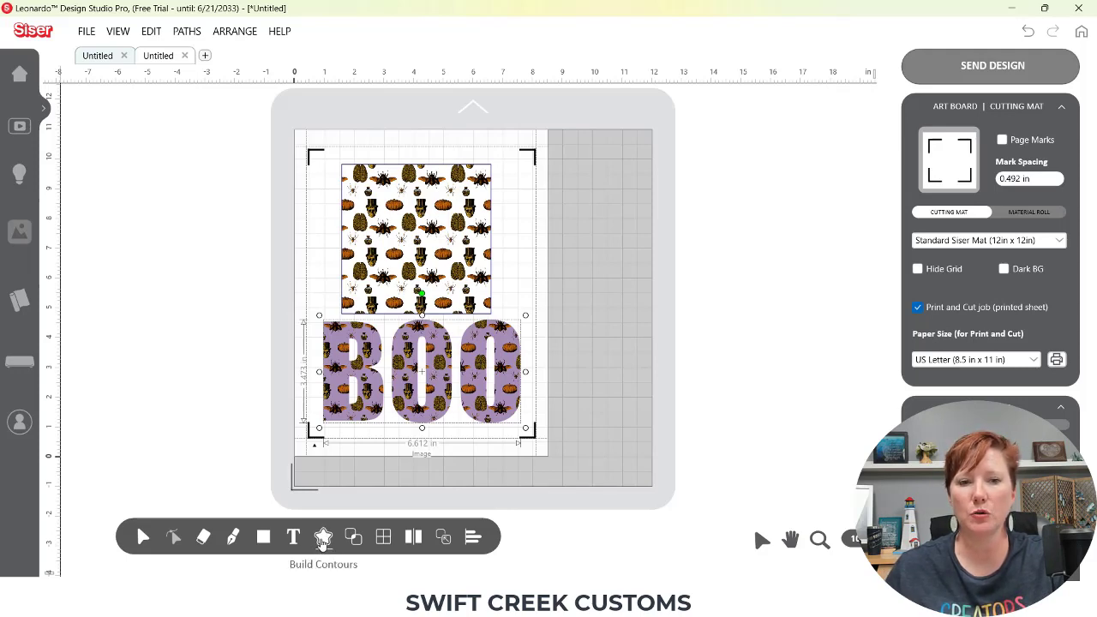
Step: Apply a Print and Cut Logo contour to BOO with Include Holes and an offset around 0.047 in
{"action": "left_click", "coordinate": [323, 536]}
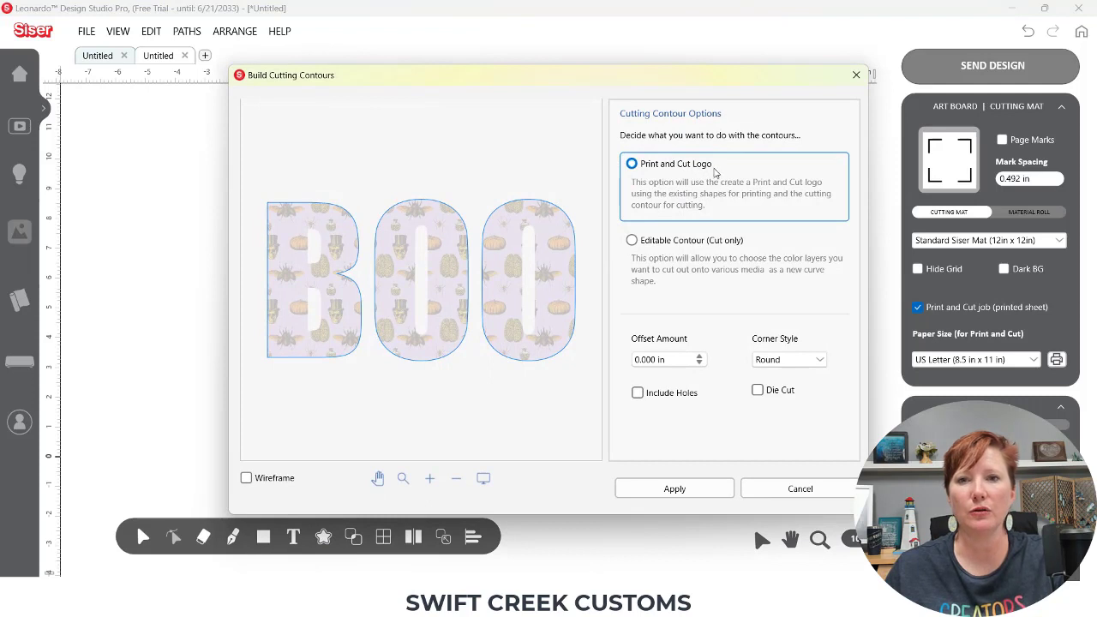
{"action": "mouse_move", "coordinate": [697, 255]}
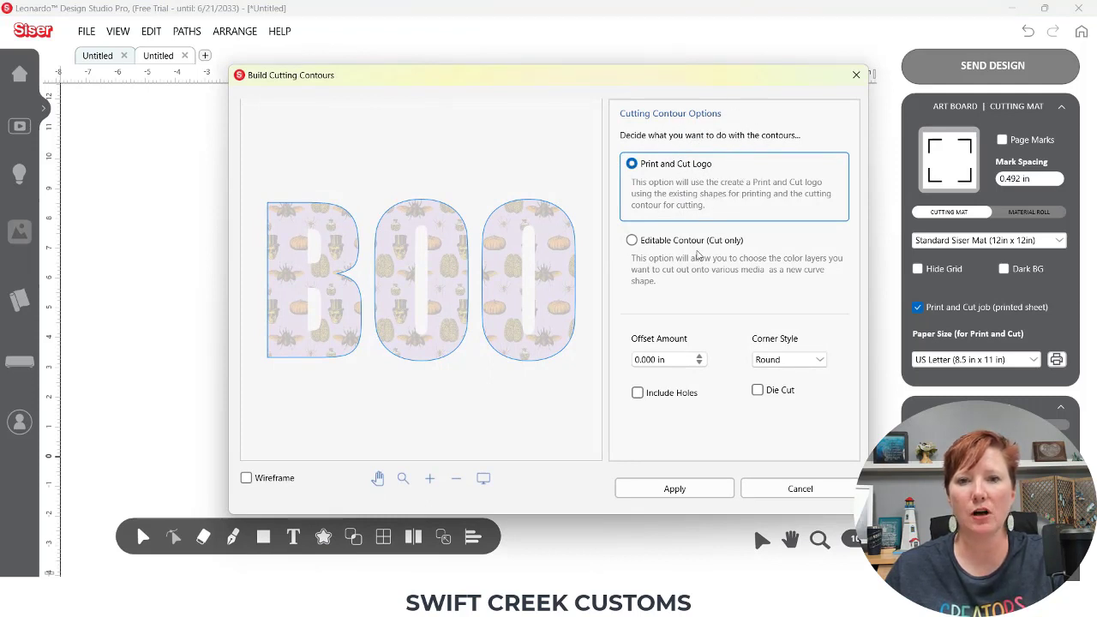
{"action": "mouse_move", "coordinate": [528, 265]}
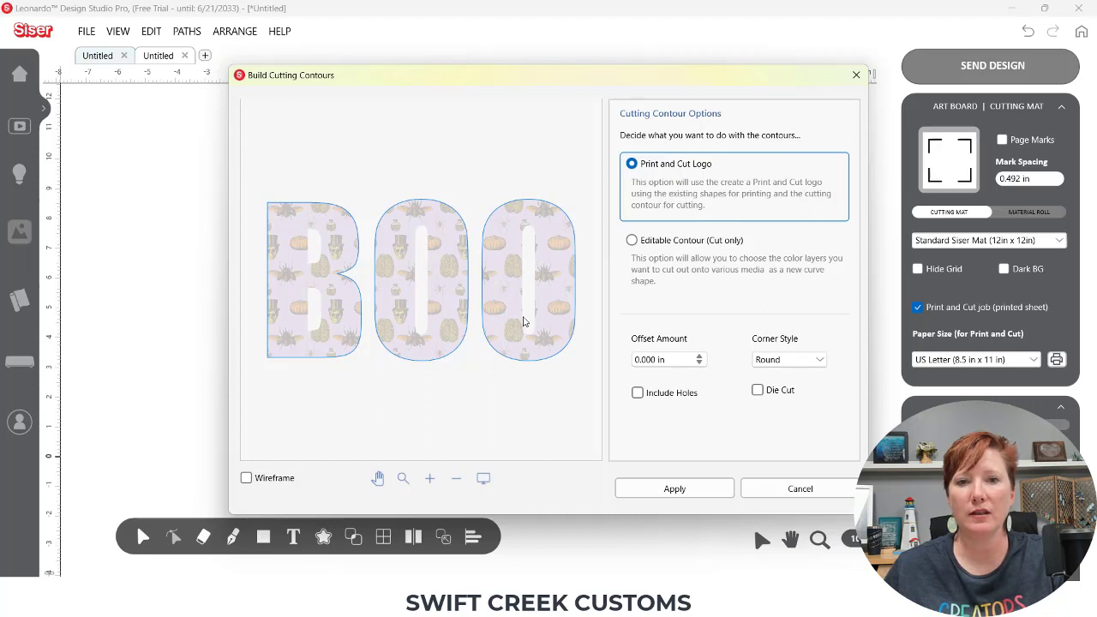
{"action": "mouse_move", "coordinate": [596, 329]}
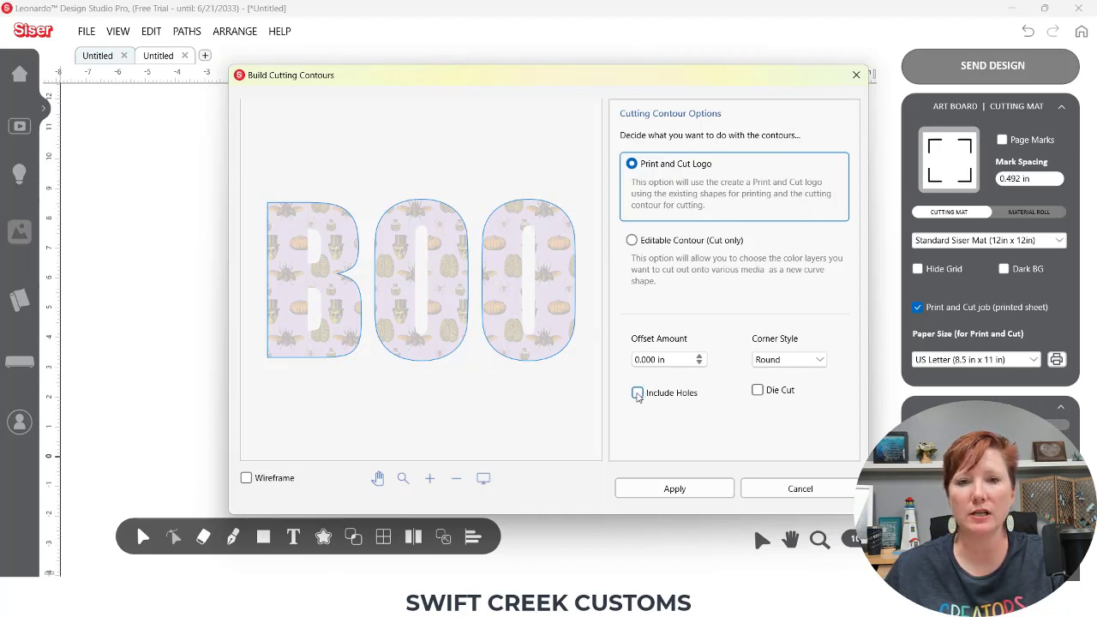
{"action": "left_click", "coordinate": [632, 392]}
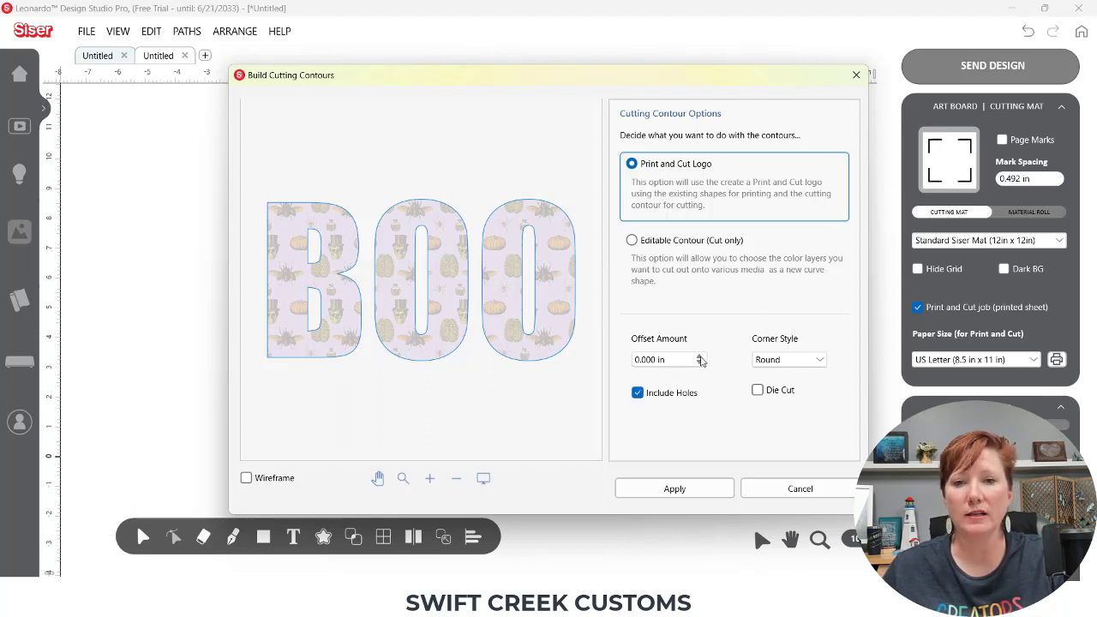
{"action": "left_click", "coordinate": [700, 357]}
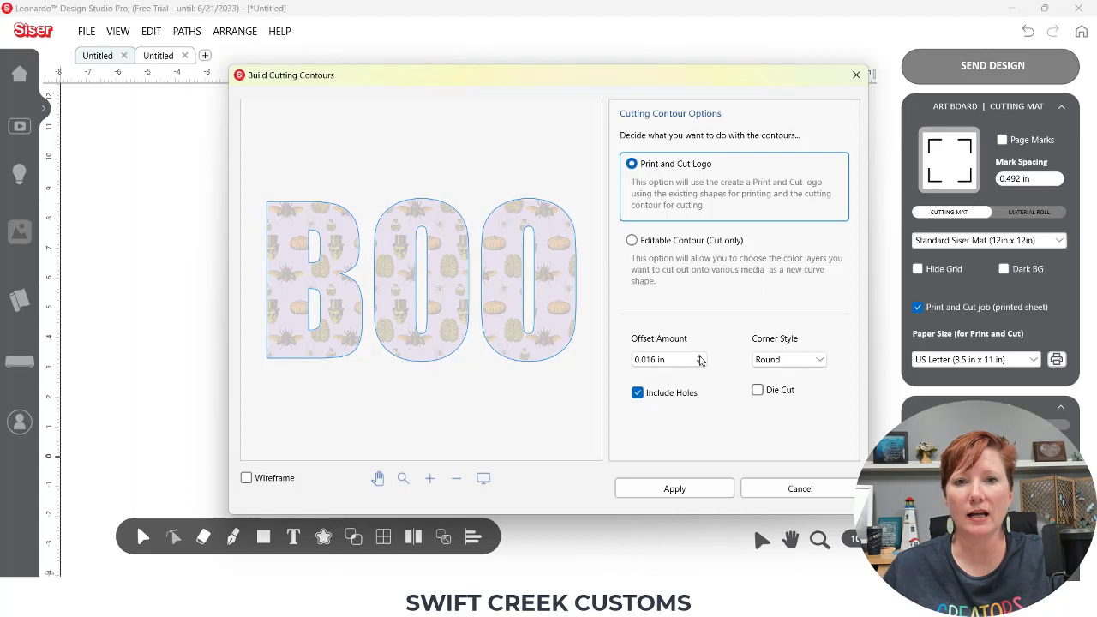
{"action": "type", "text": "0.047 in"}
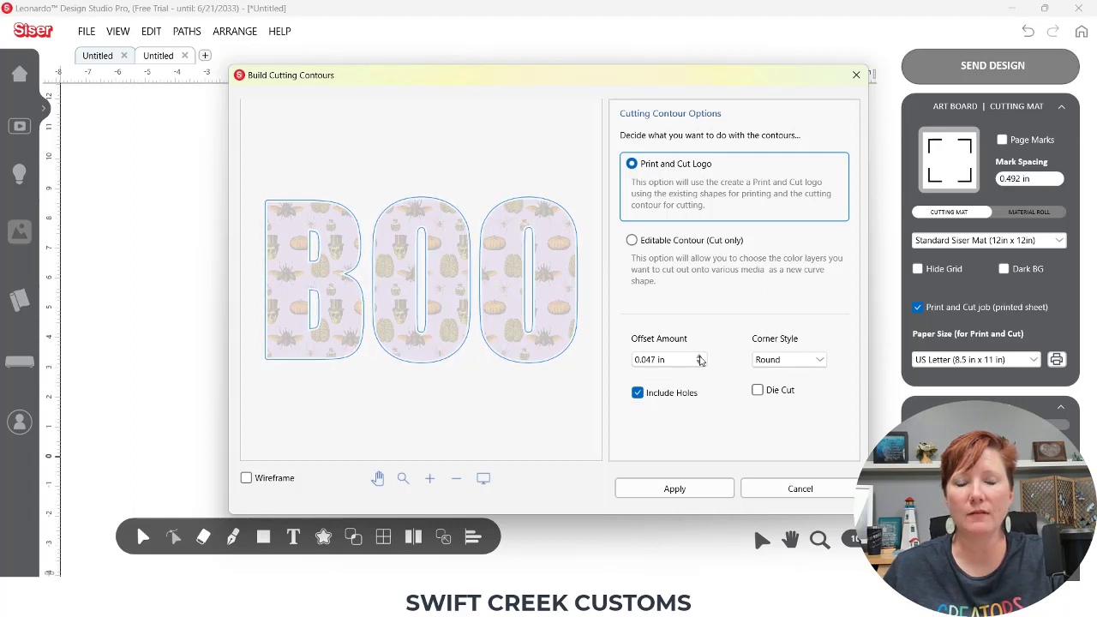
{"action": "left_click", "coordinate": [699, 355]}
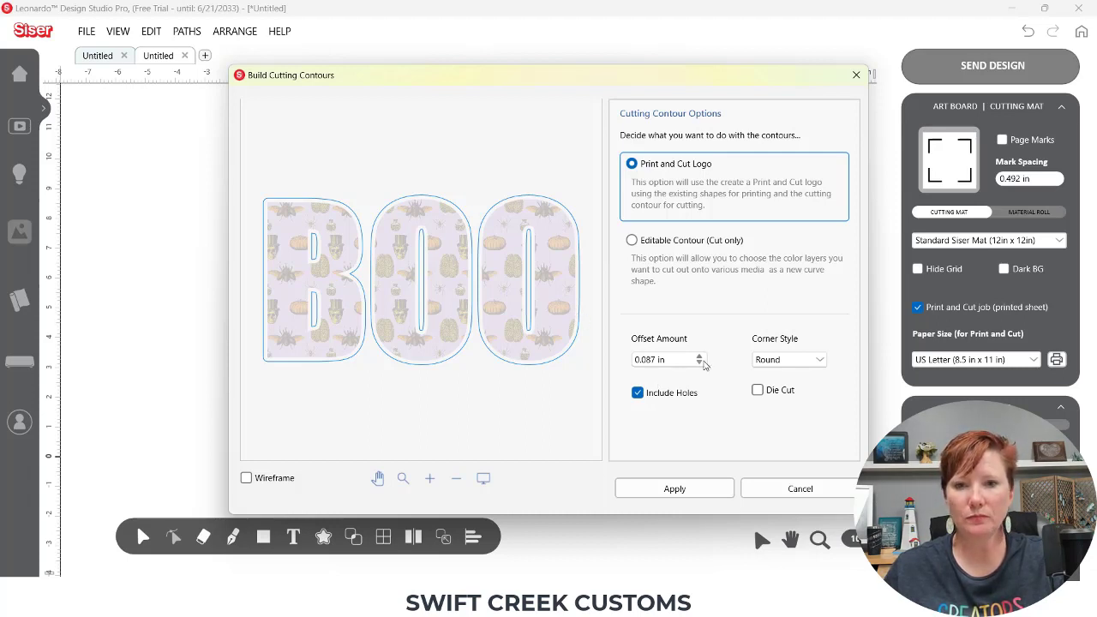
{"action": "left_click", "coordinate": [700, 364]}
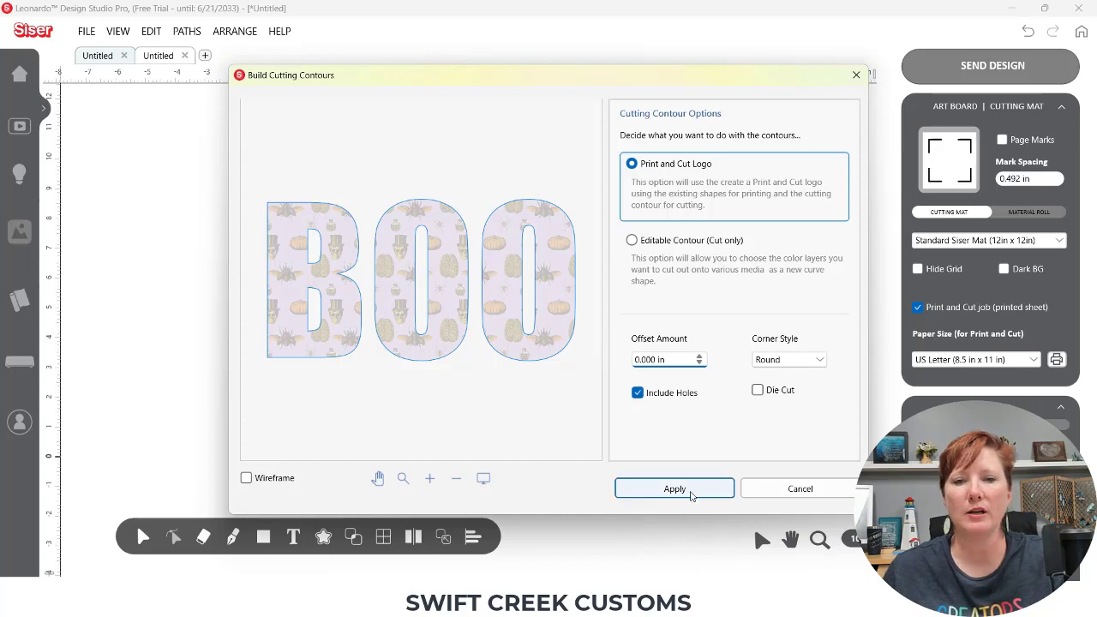
{"action": "left_click", "coordinate": [675, 489]}
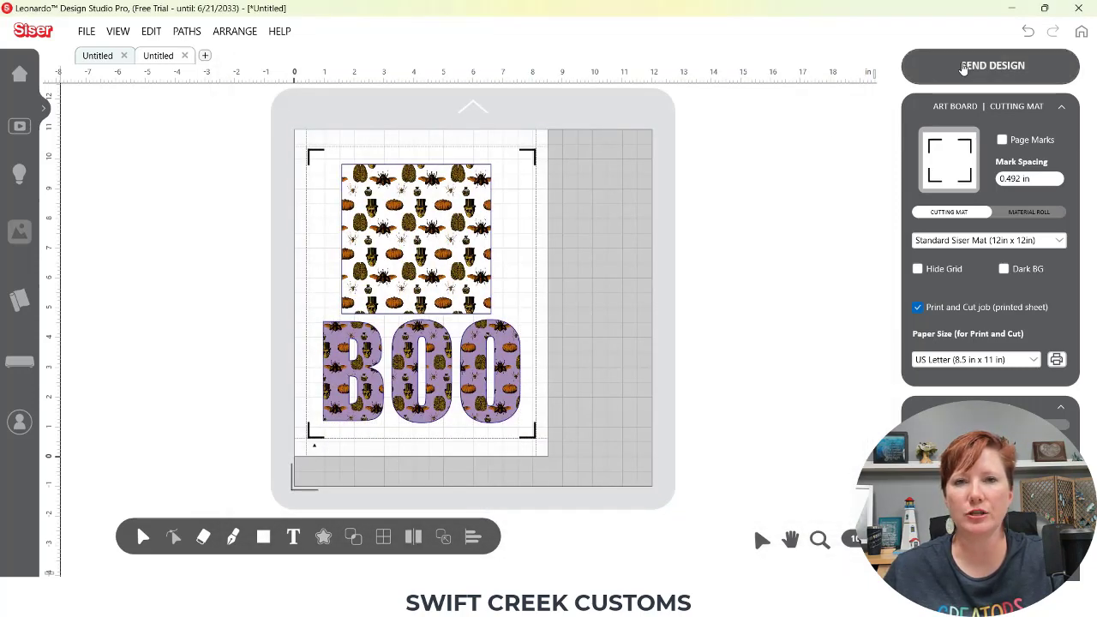
Step: Send all artwork as a print-and-cut job and review the square and BOO cutting contours
{"action": "left_click", "coordinate": [991, 65]}
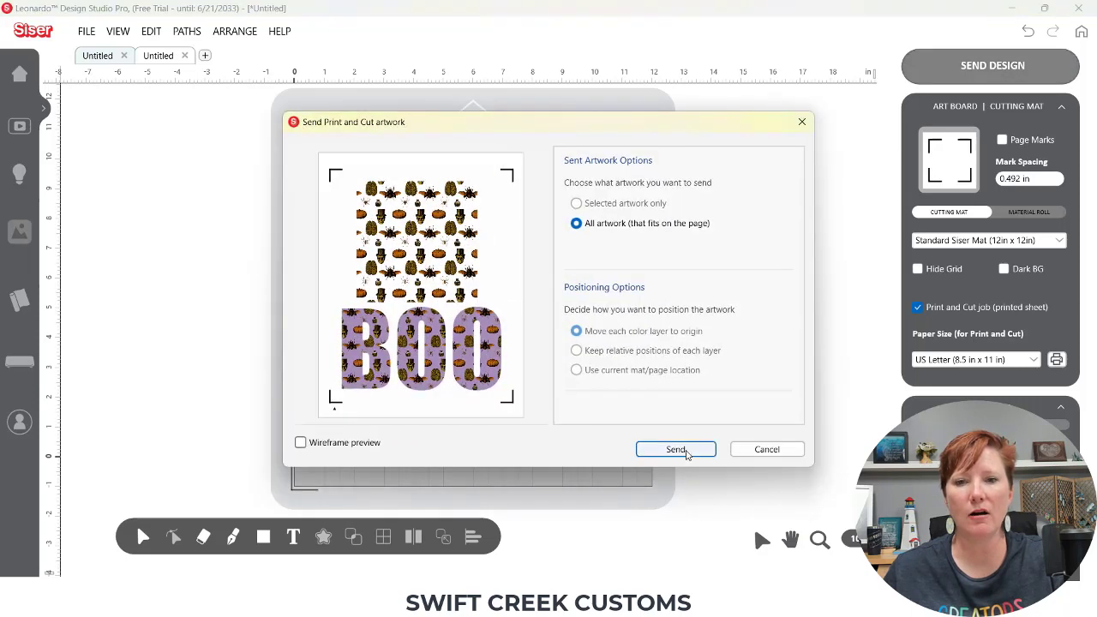
{"action": "left_click", "coordinate": [675, 449]}
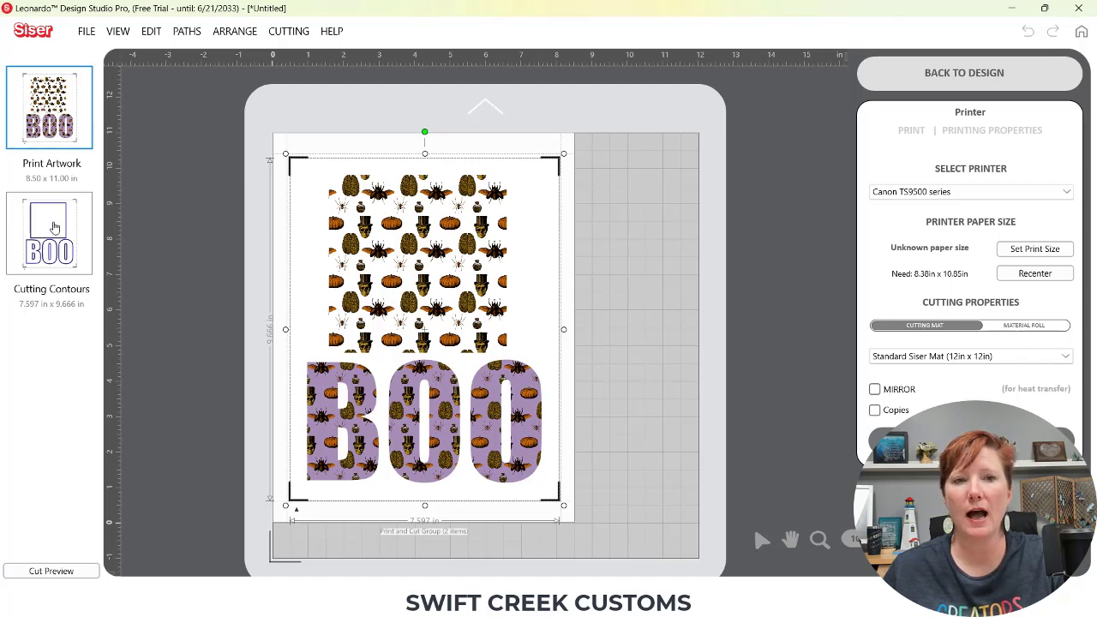
{"action": "left_click", "coordinate": [50, 233]}
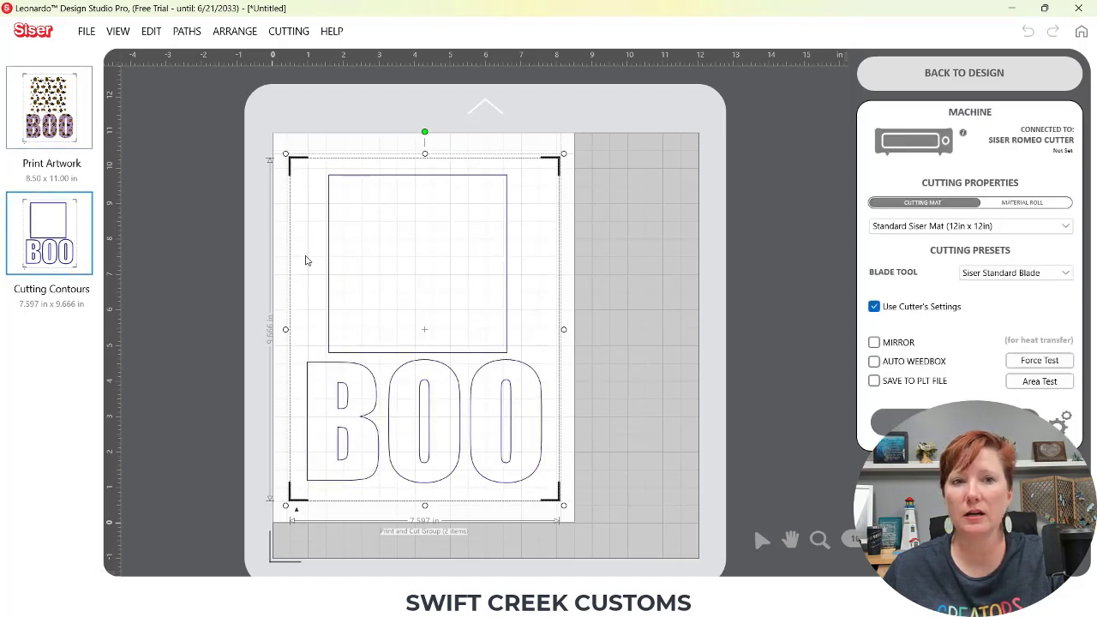